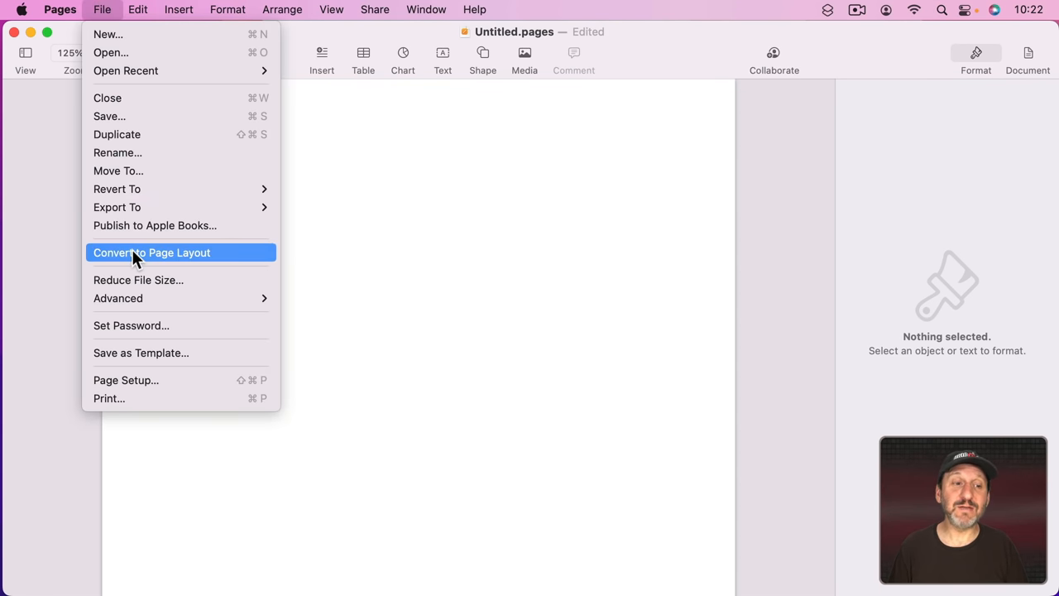
mouse_move(248, 256)
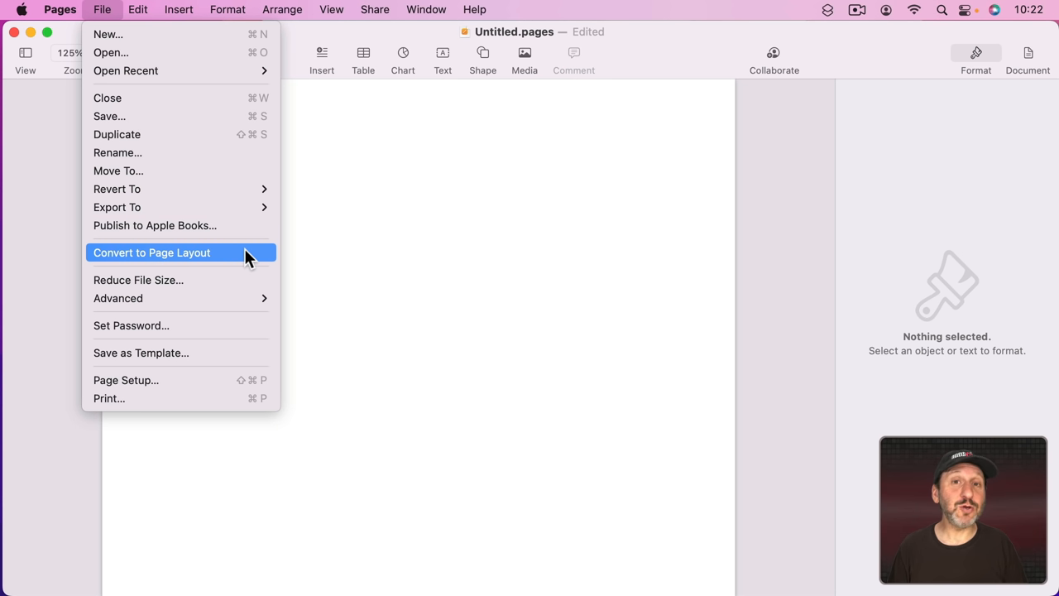
mouse_move(242, 259)
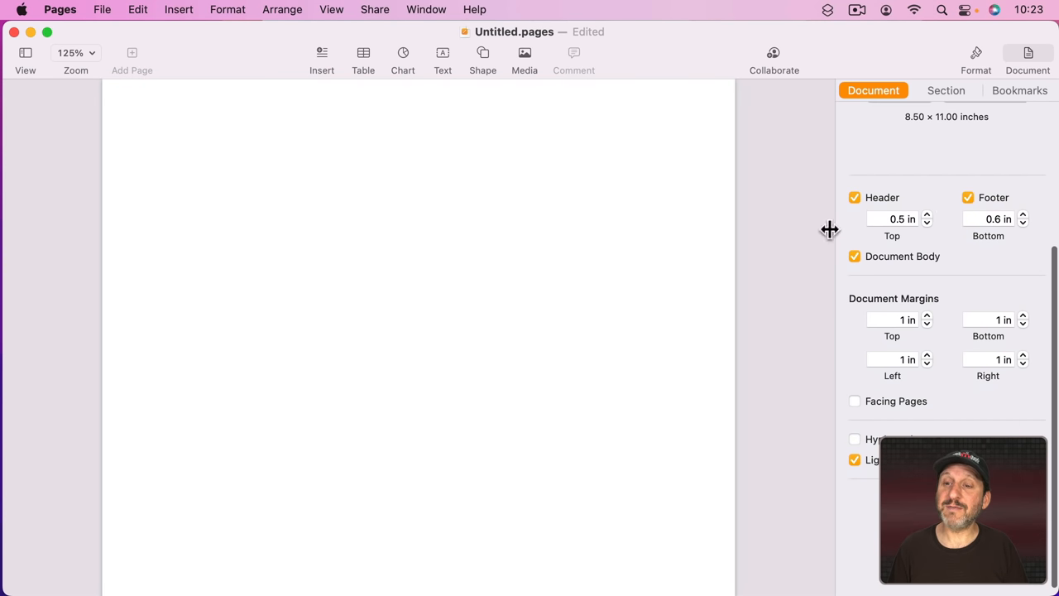
mouse_move(854, 268)
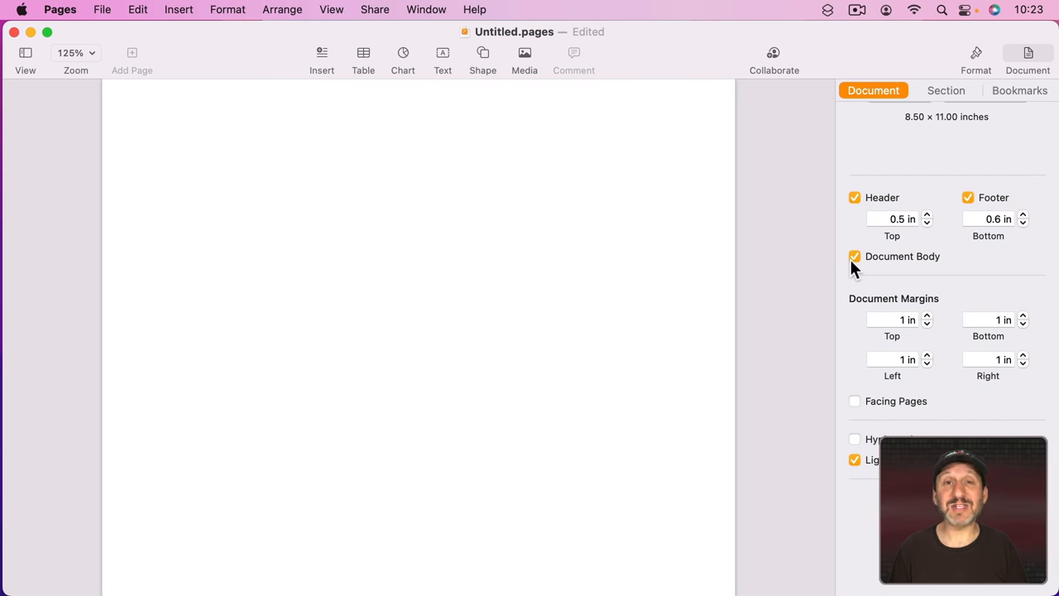
mouse_move(855, 256)
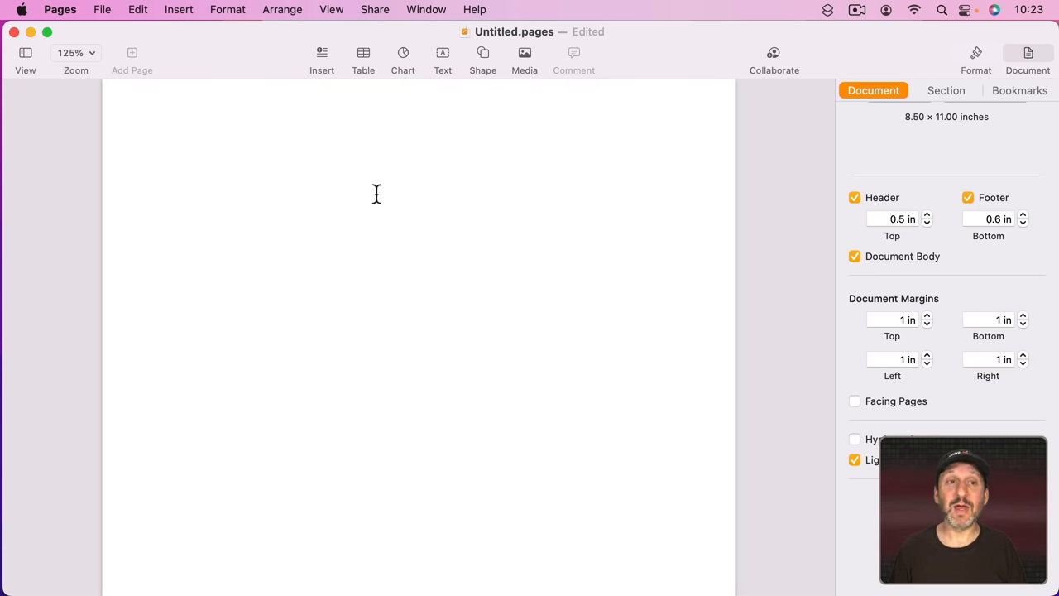
- Show Layout to outline the header fields and body, then click into the body
click(330, 9)
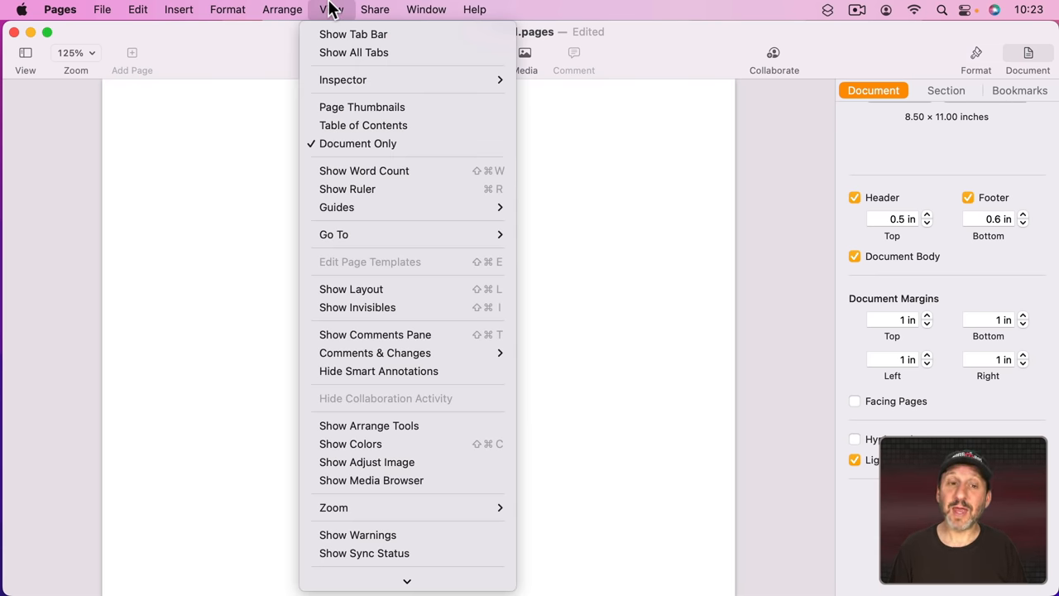
click(331, 9)
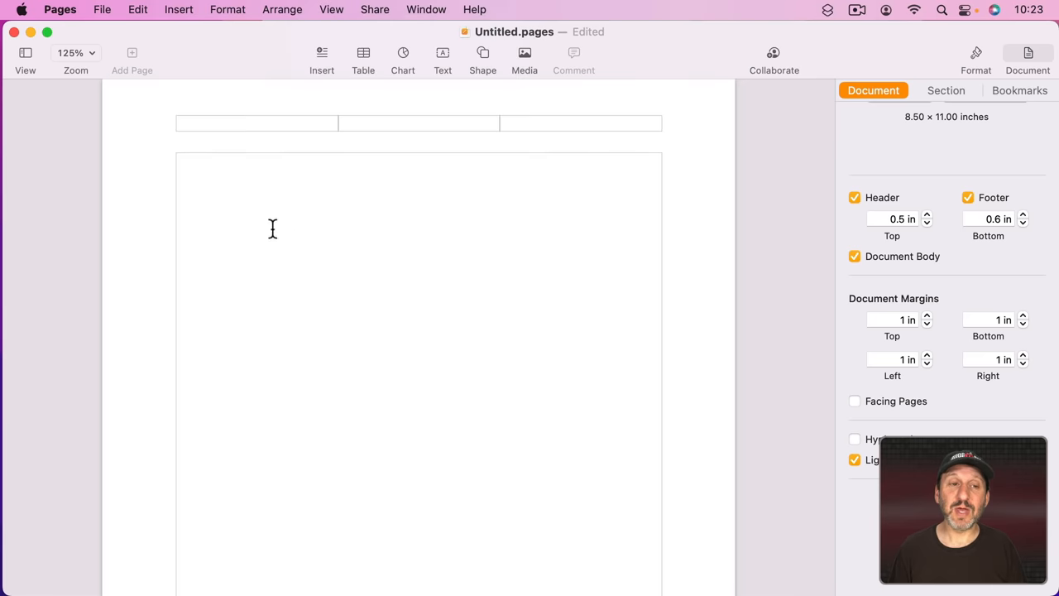
mouse_move(641, 411)
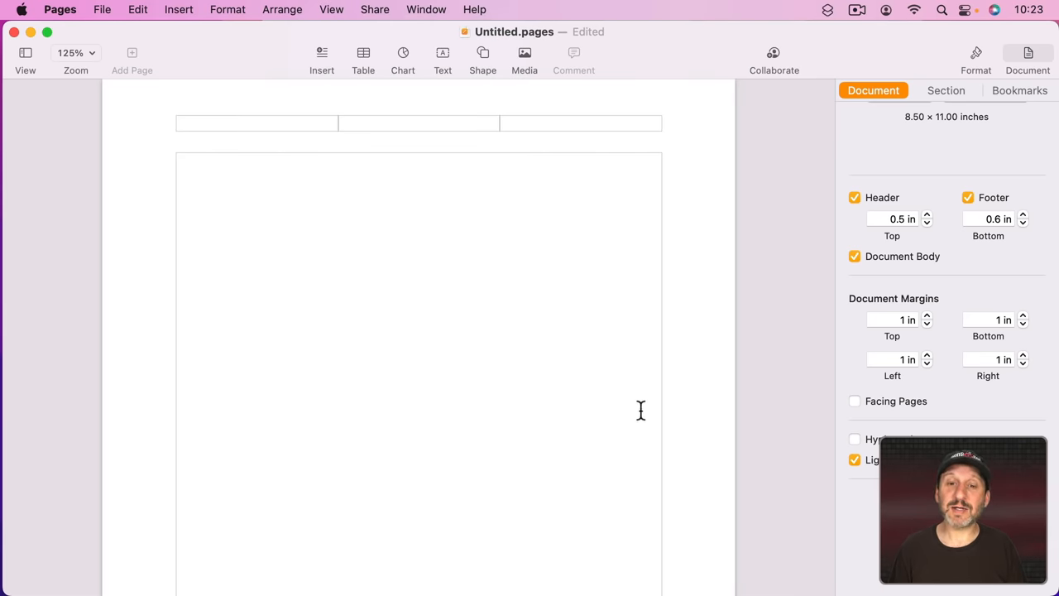
scroll(down, 3)
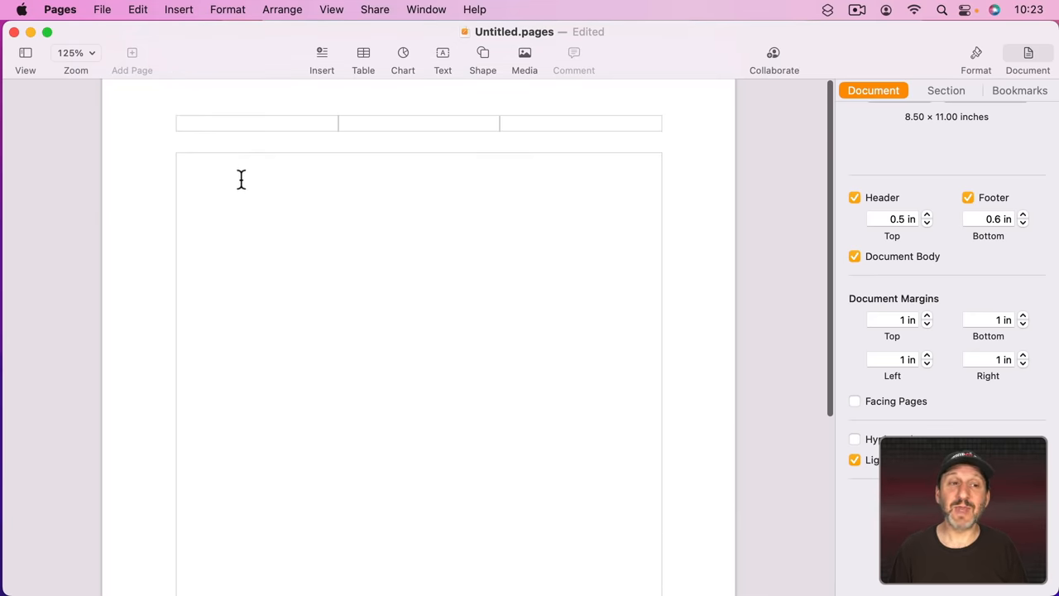
click(240, 165)
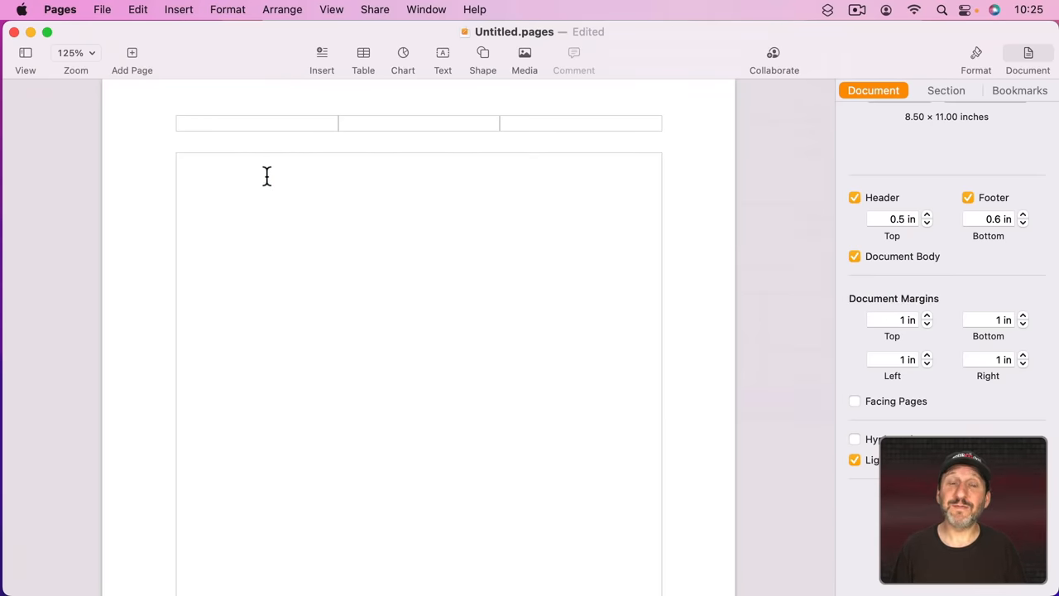
- Paste lorem ipsum across four pages and show the Page Thumbnails sidebar
scroll(down, 3)
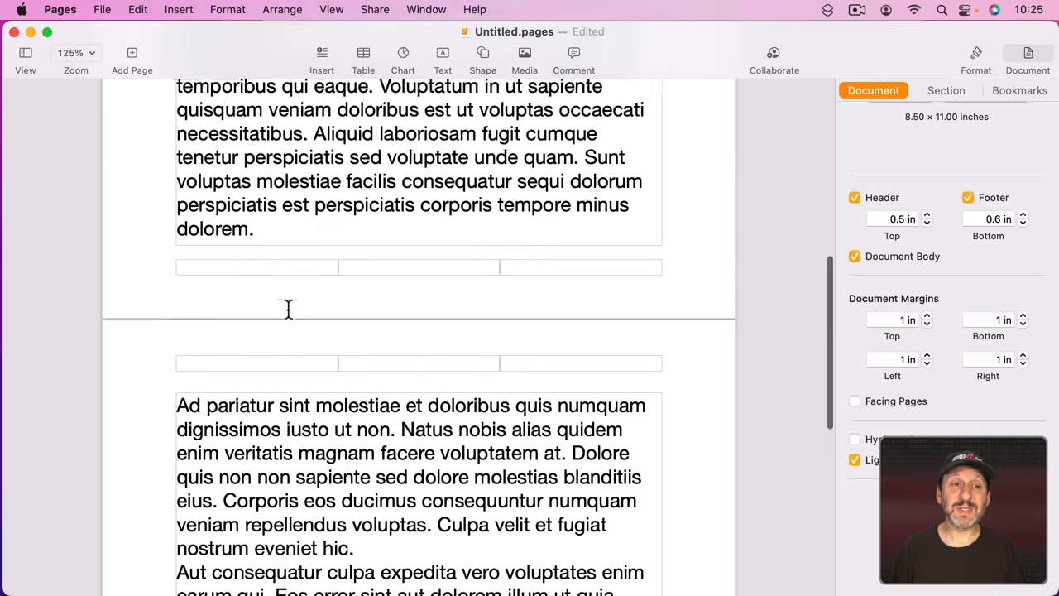
scroll(down, 3)
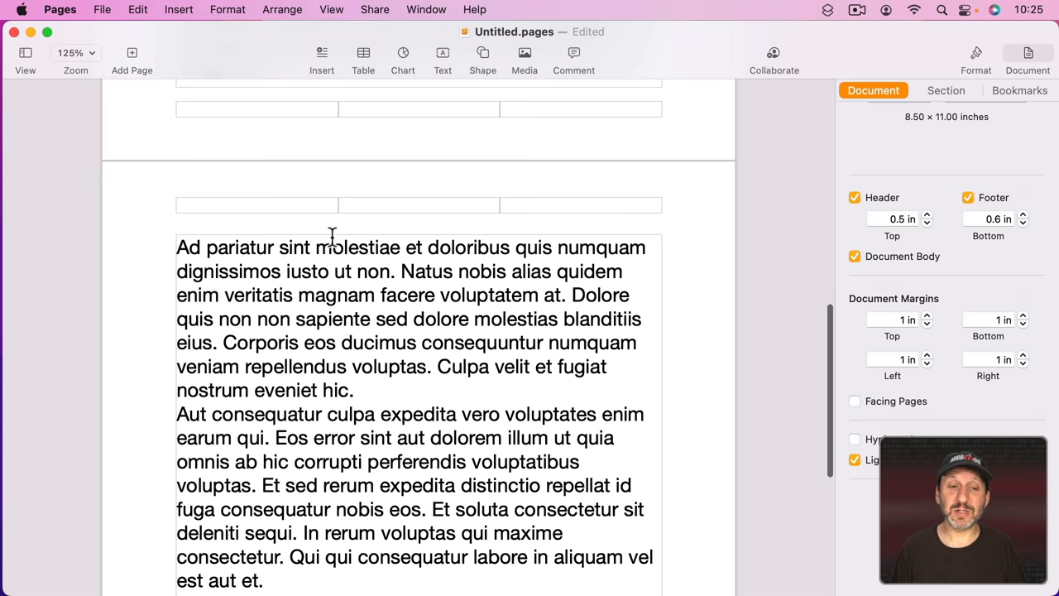
scroll(up, 3)
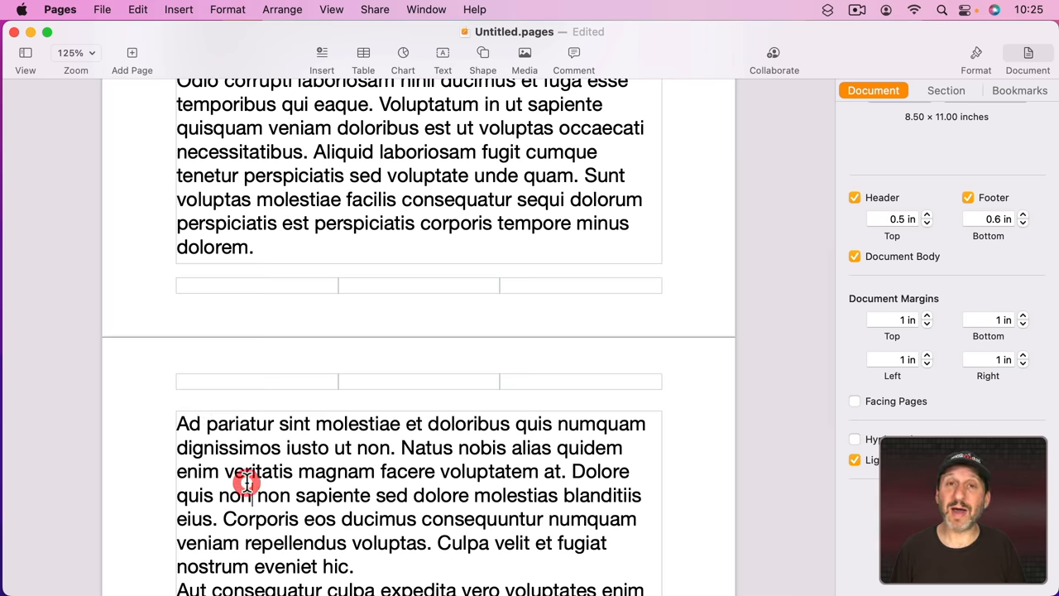
mouse_move(124, 76)
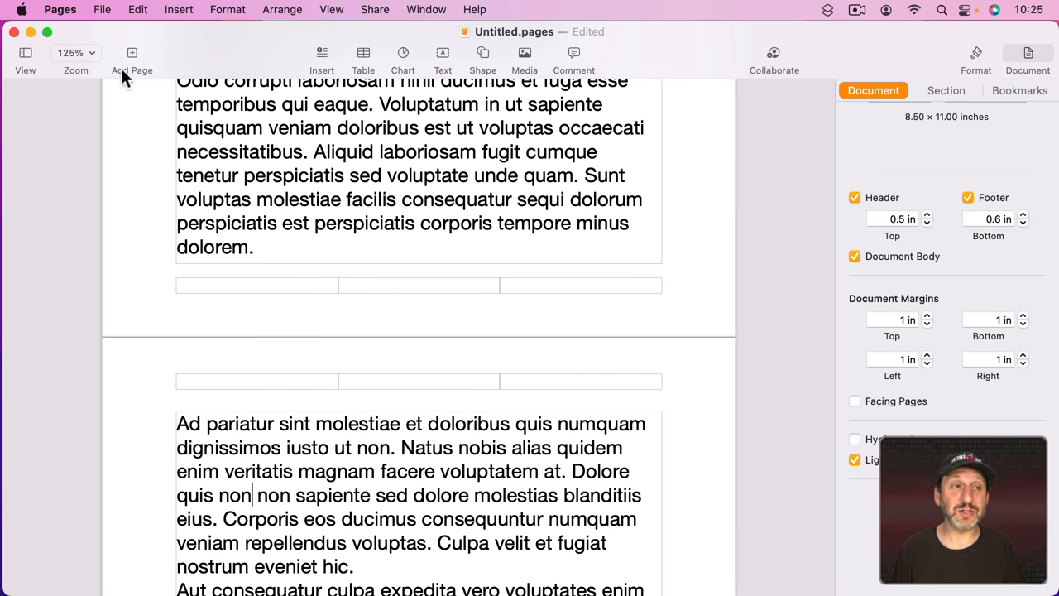
click(25, 58)
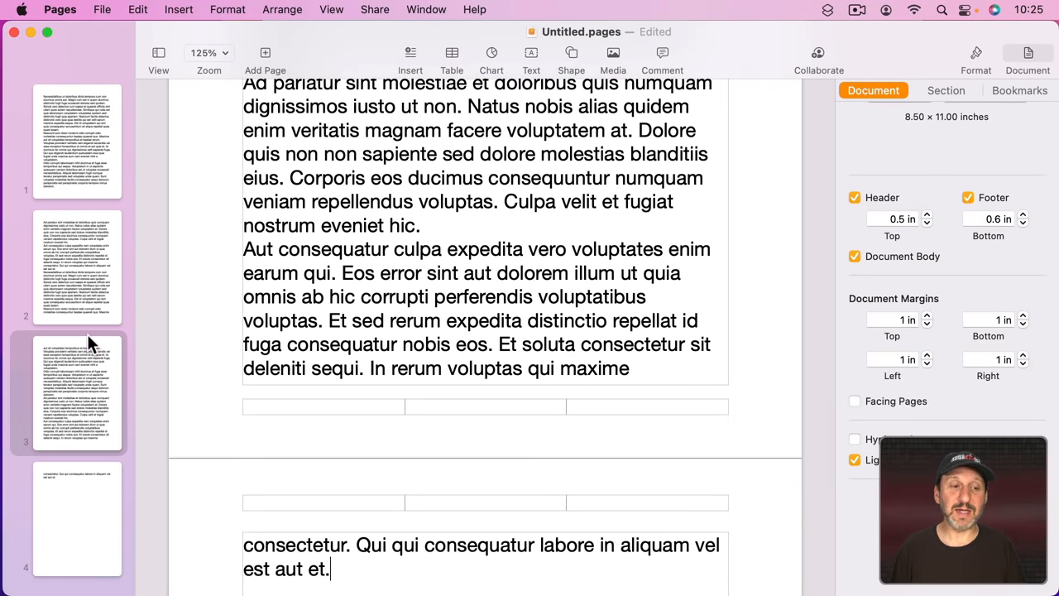
scroll(down, 3)
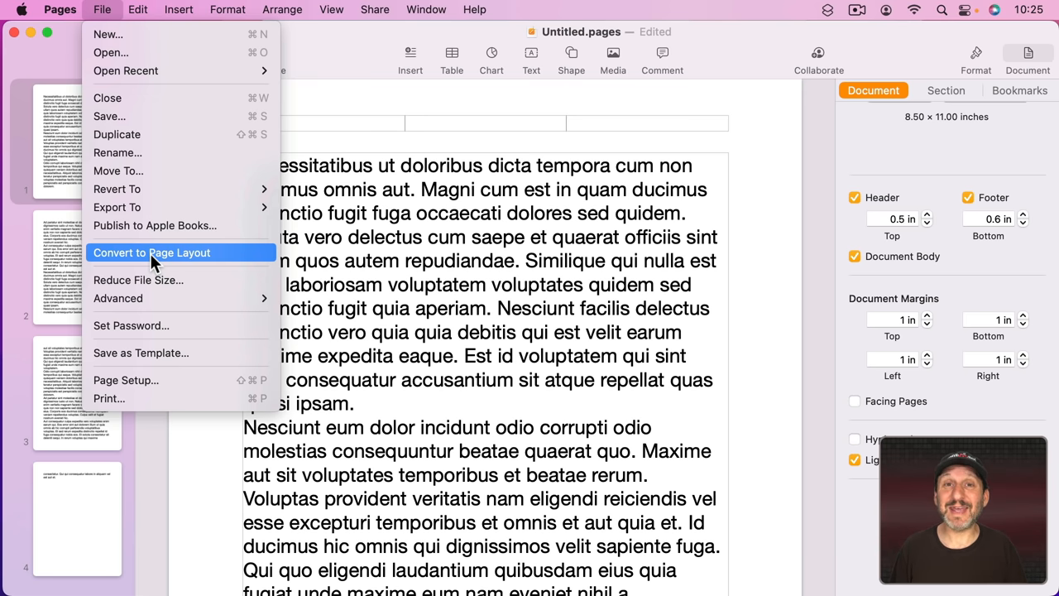
- Convert to a page layout document, leaving one blank page, and check View options
click(152, 253)
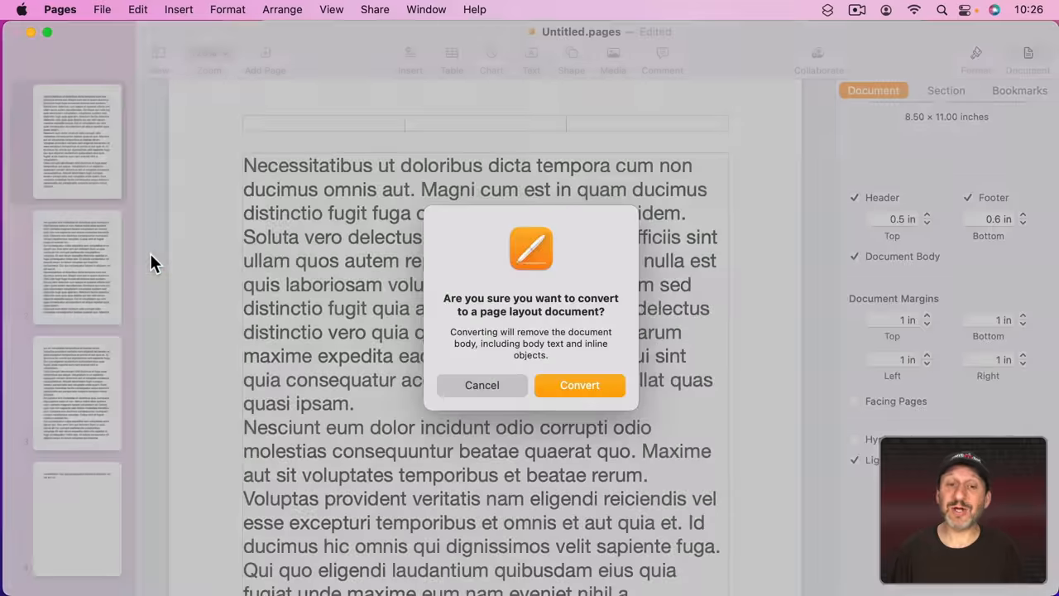
click(579, 384)
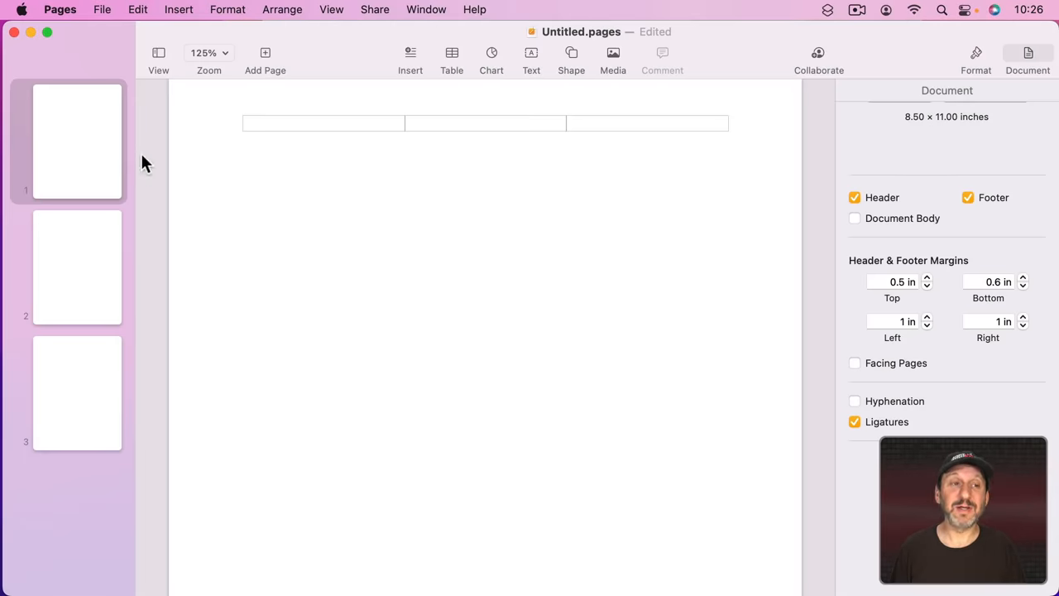
click(265, 52)
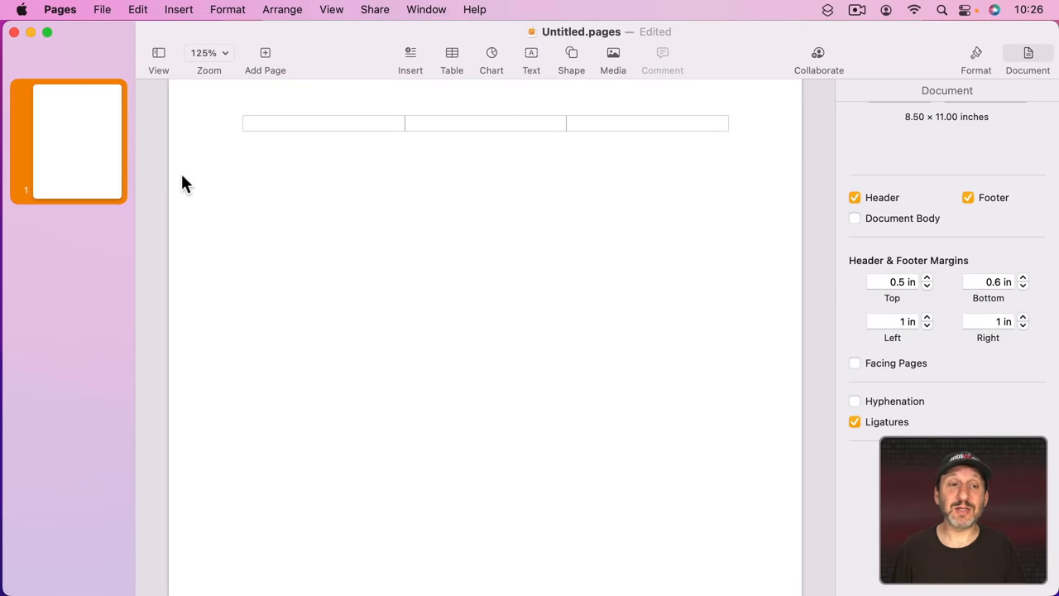
mouse_move(746, 304)
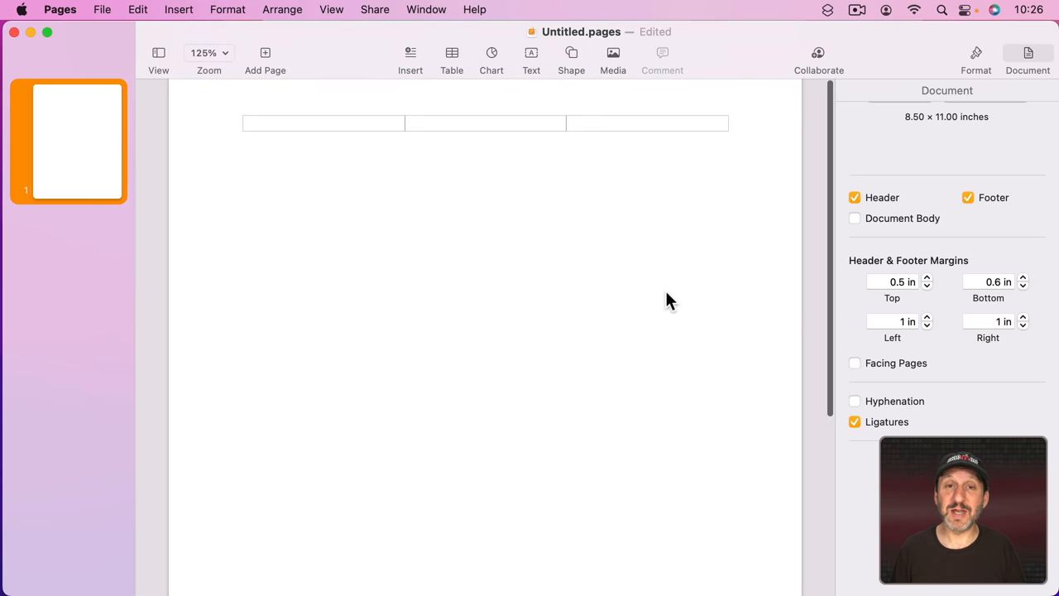
mouse_move(441, 524)
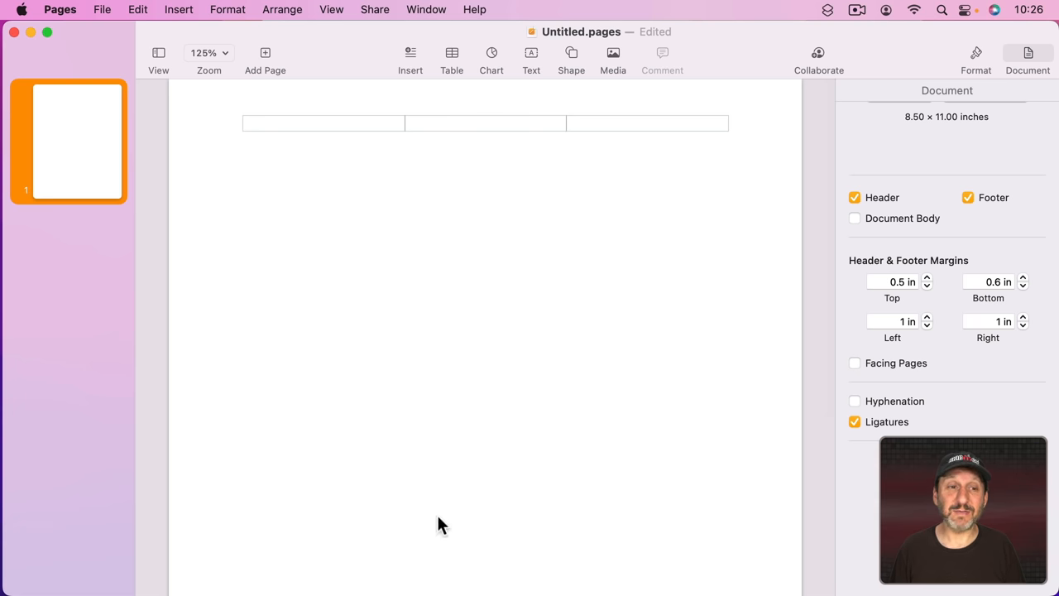
click(331, 9)
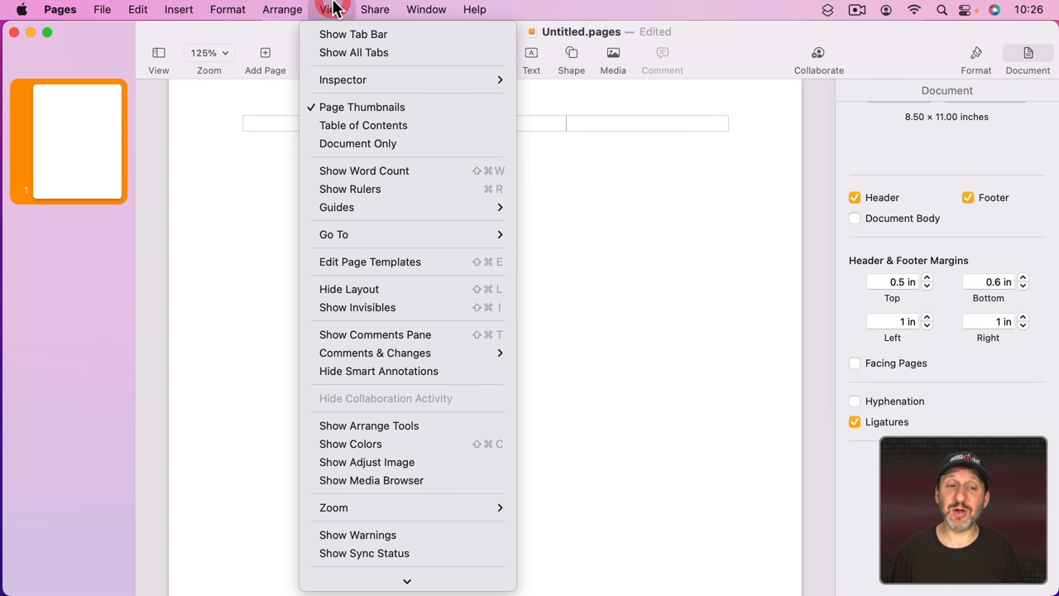
mouse_move(418, 289)
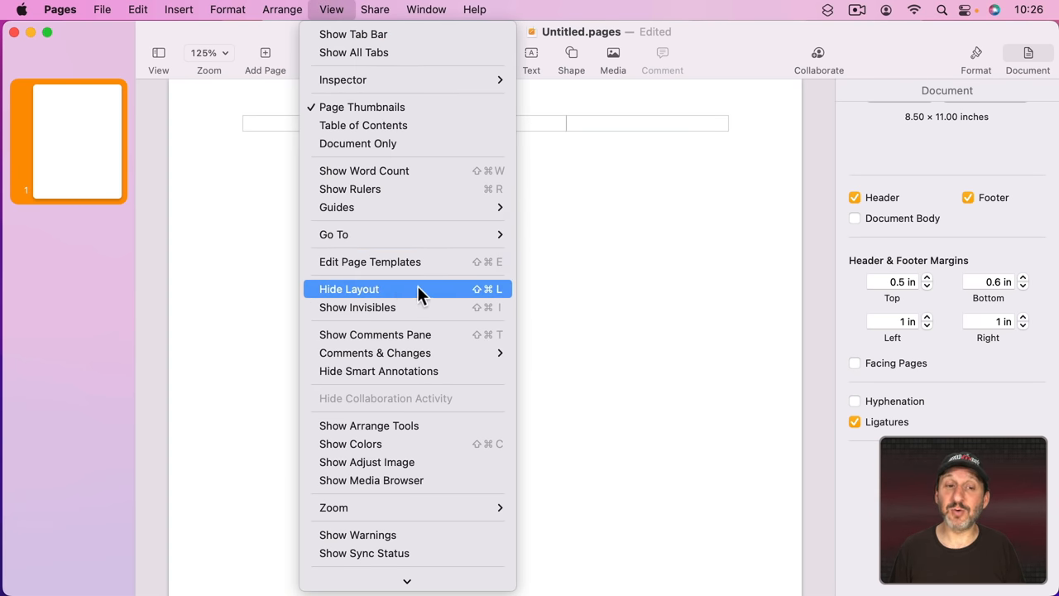
click(348, 289)
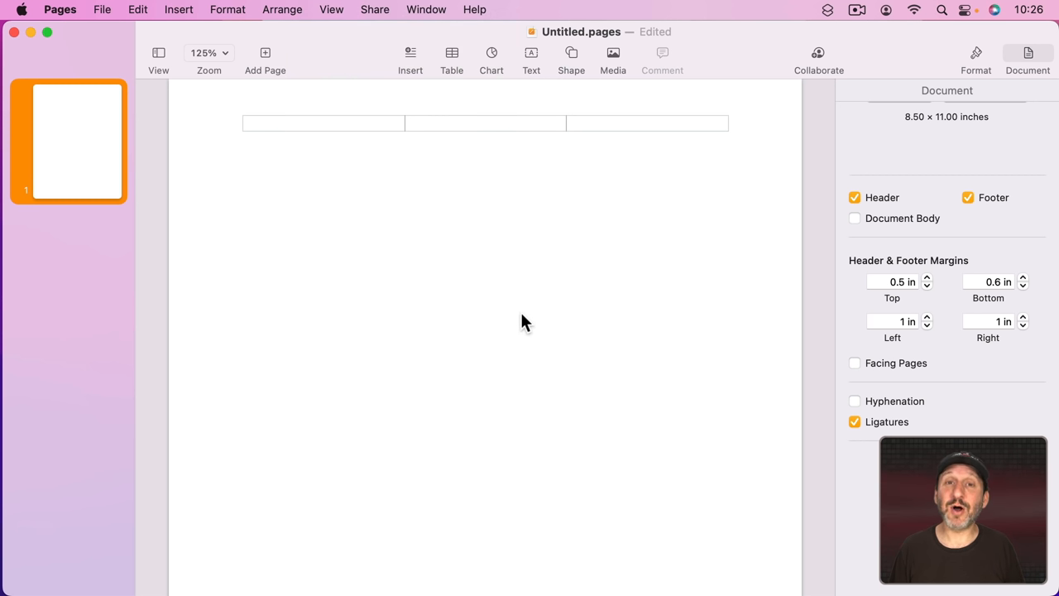
mouse_move(598, 207)
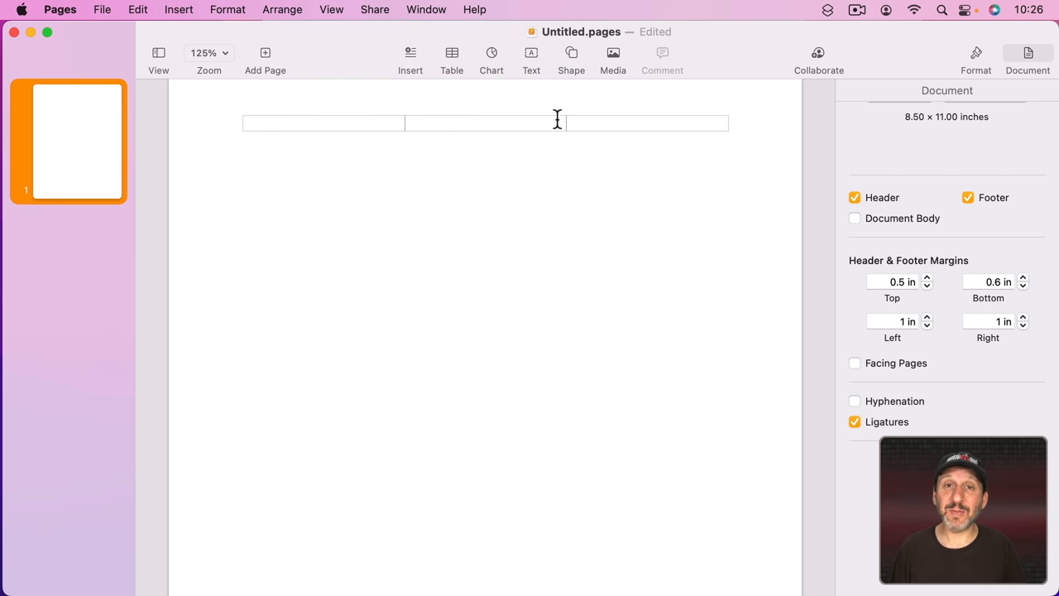
- Insert a text box and paste the placeholder paragraph into it
click(530, 58)
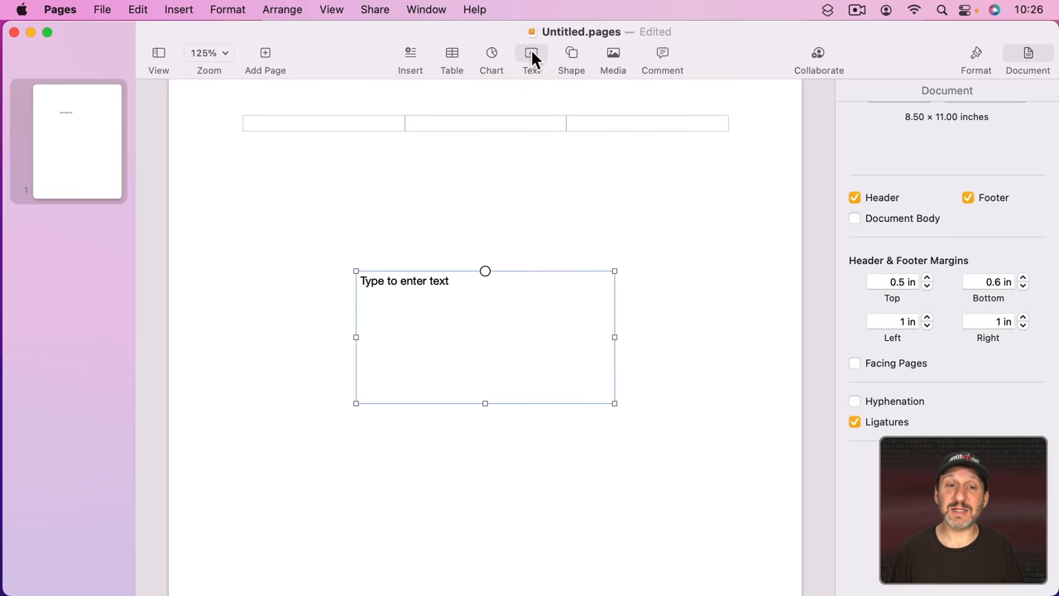
key(cmd+v)
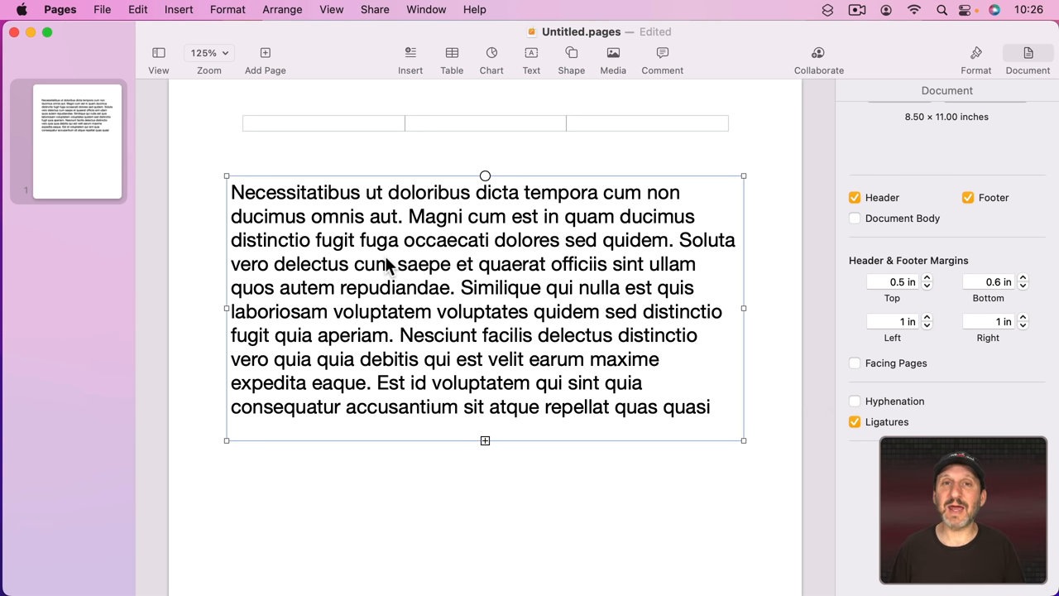
mouse_move(662, 257)
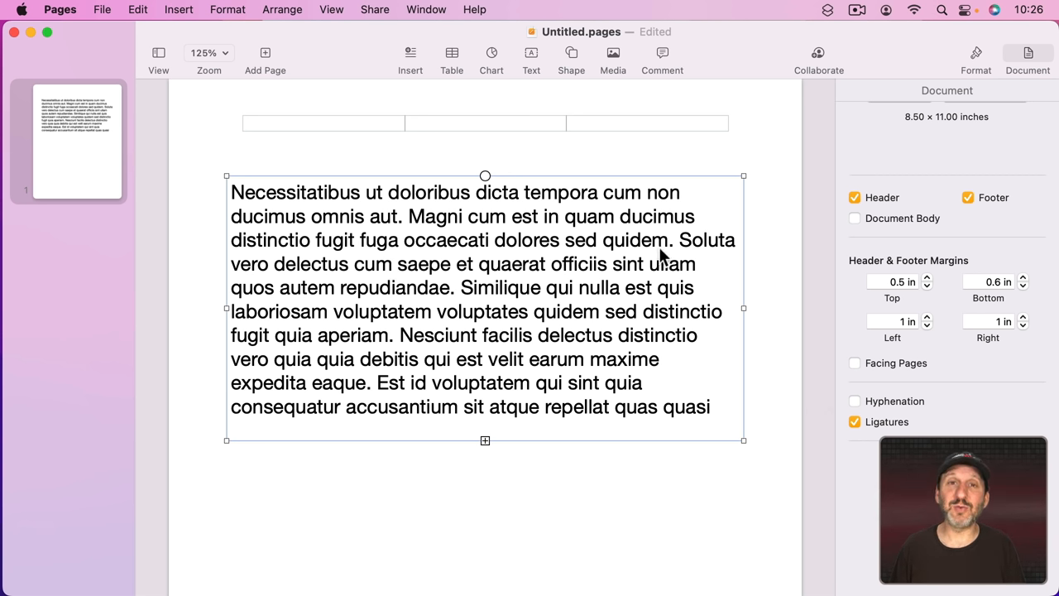
mouse_move(514, 333)
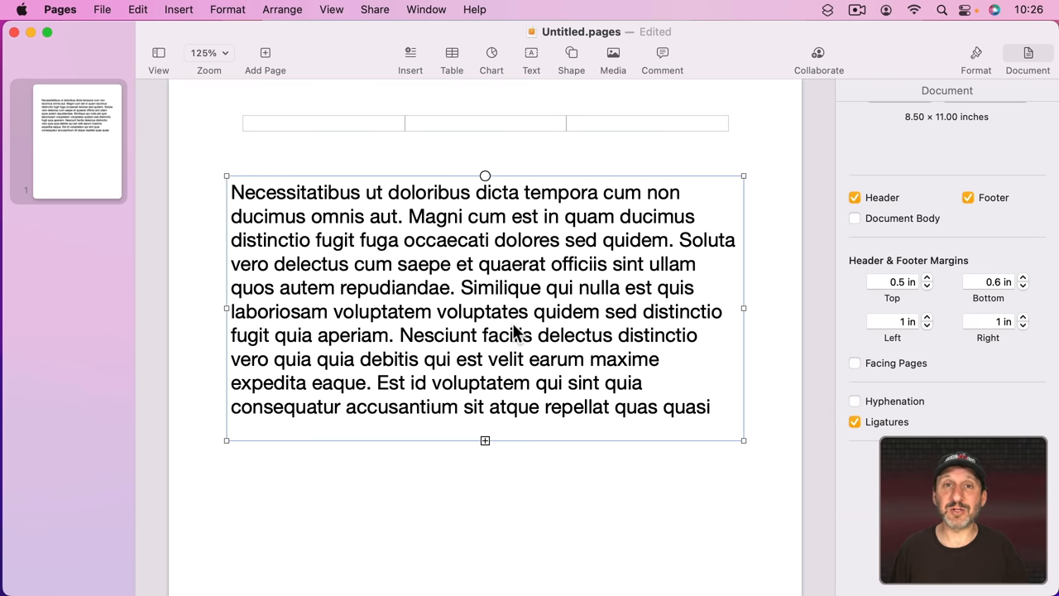
mouse_move(724, 426)
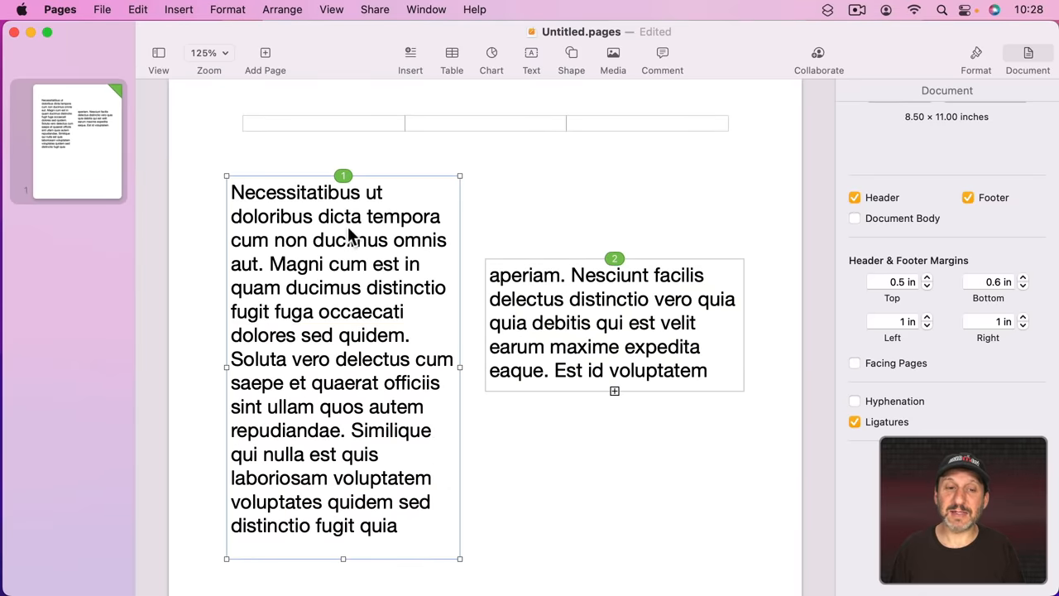
mouse_move(625, 449)
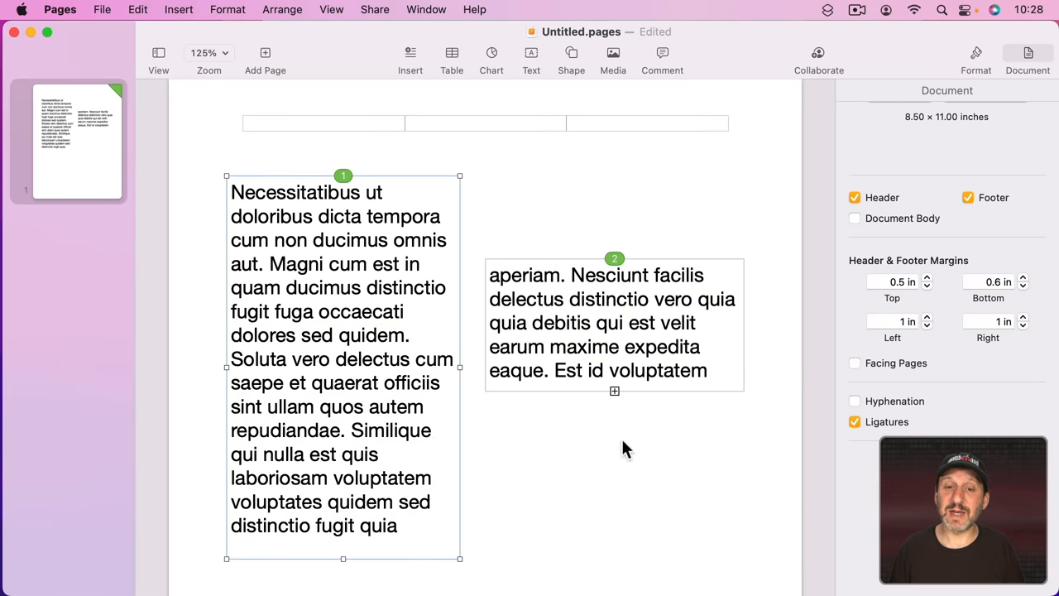
mouse_move(496, 283)
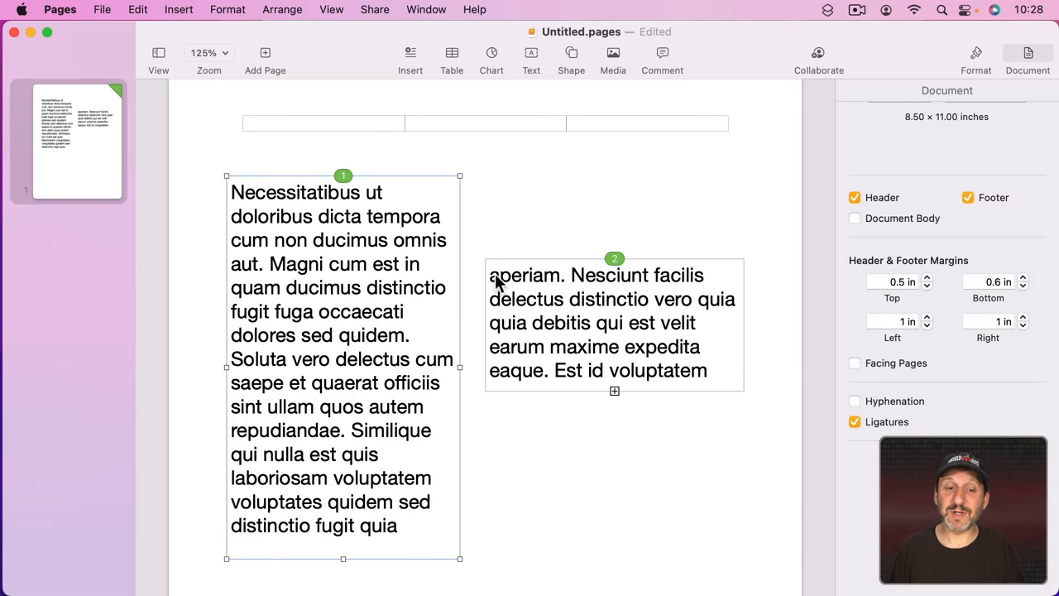
mouse_move(583, 322)
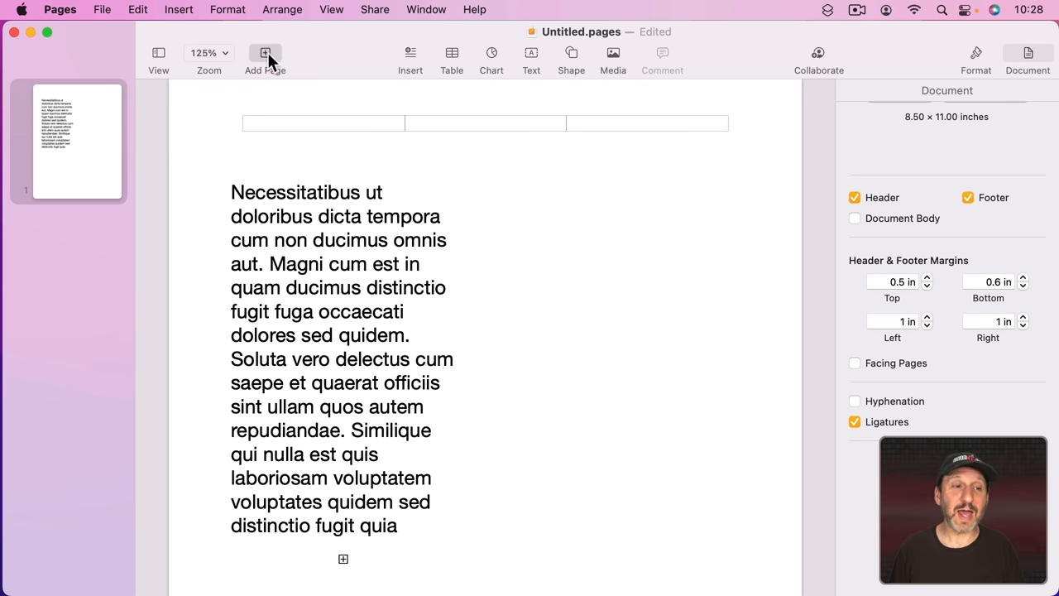
- Add a page, continue the text box onto it, then re-enable Document Body
click(265, 53)
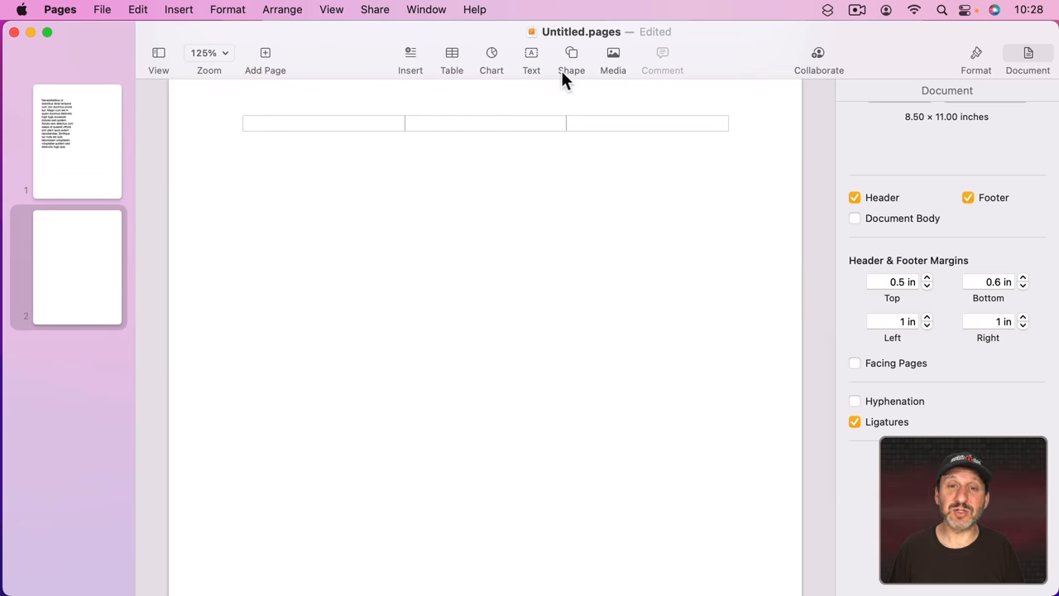
click(531, 58)
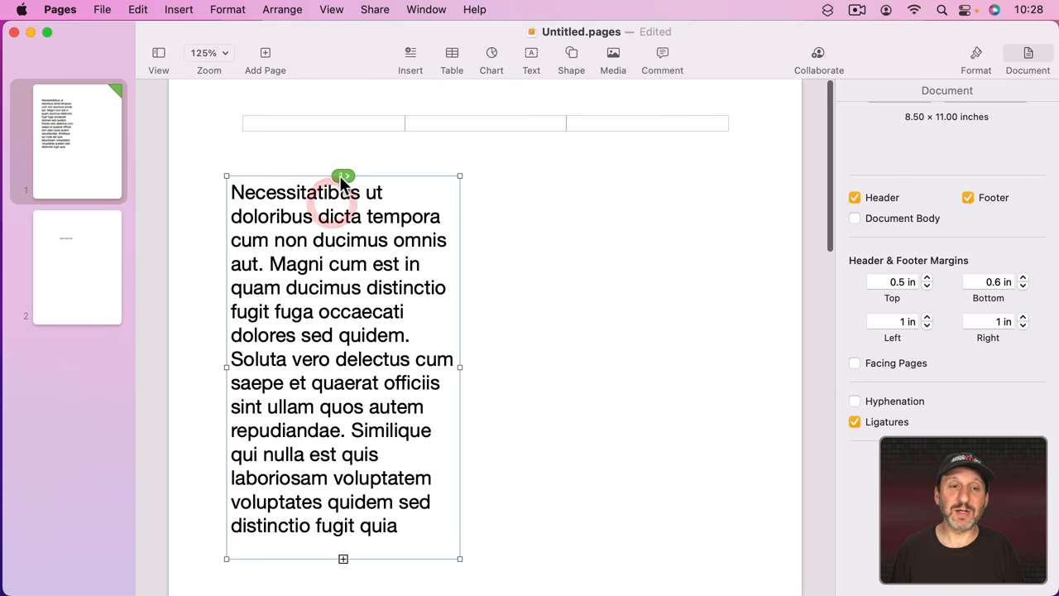
click(343, 176)
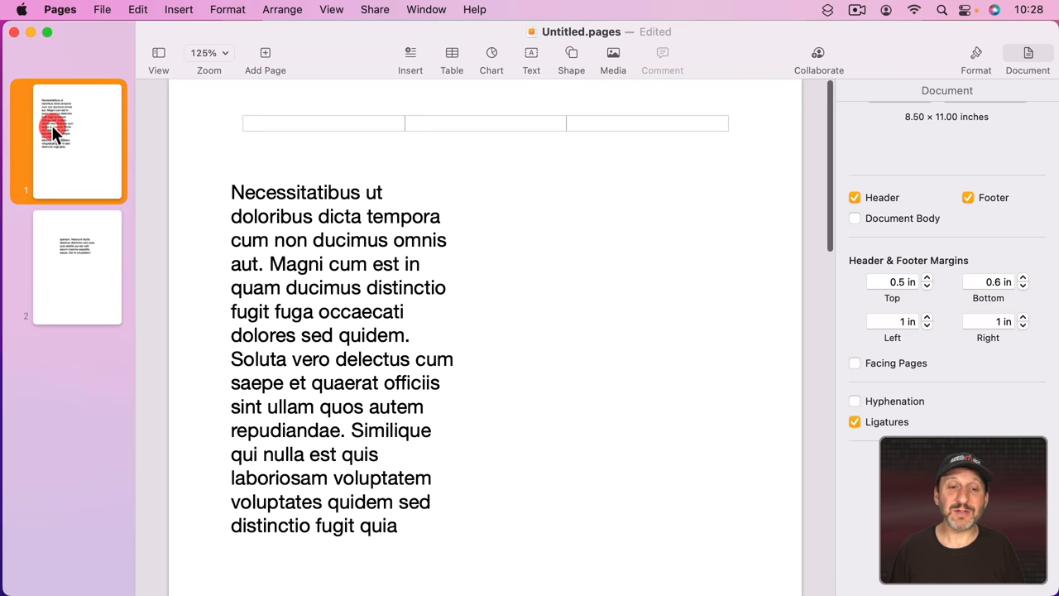
click(76, 266)
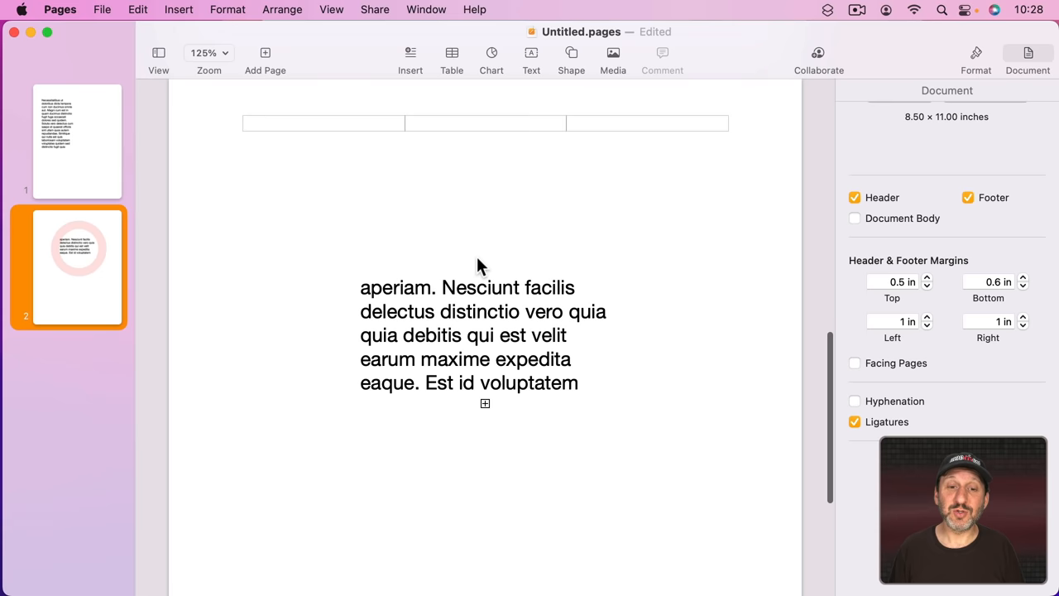
click(77, 140)
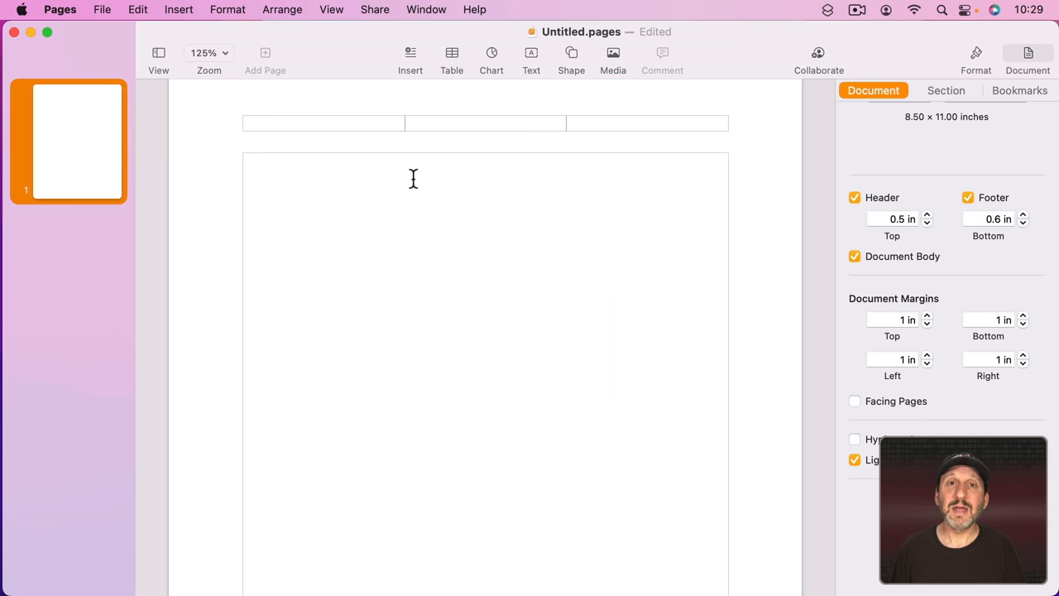
mouse_move(946, 102)
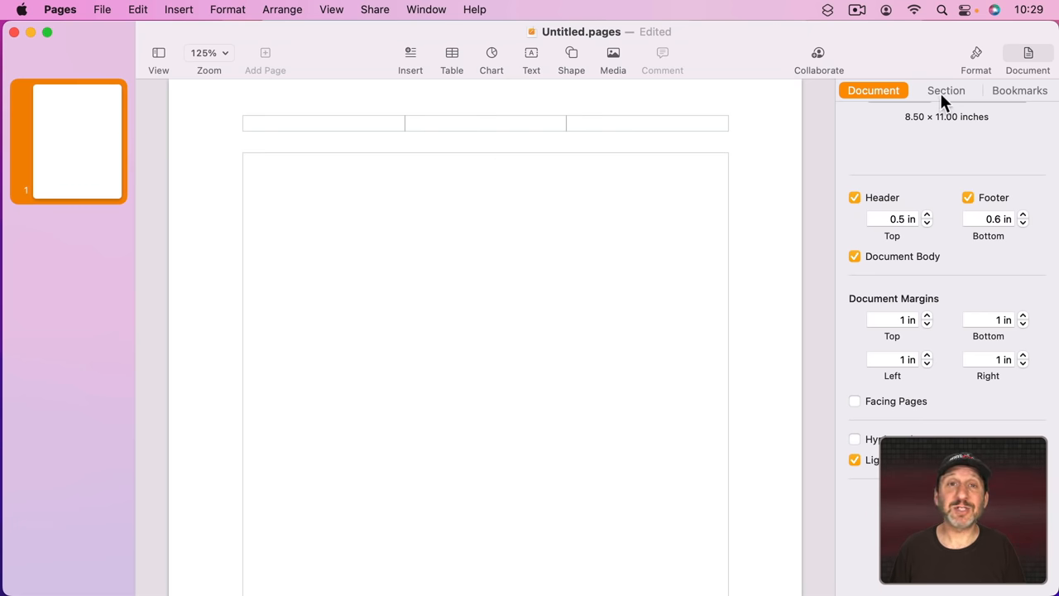
- Insert a new section as page 2, inspect its settings, then uncheck Document Body
click(946, 90)
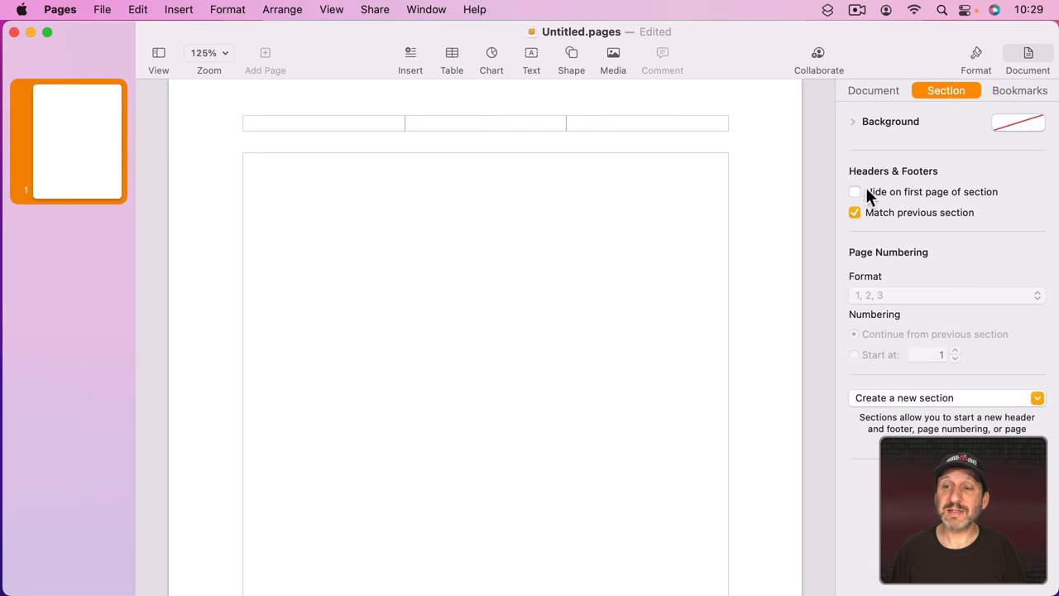
click(179, 9)
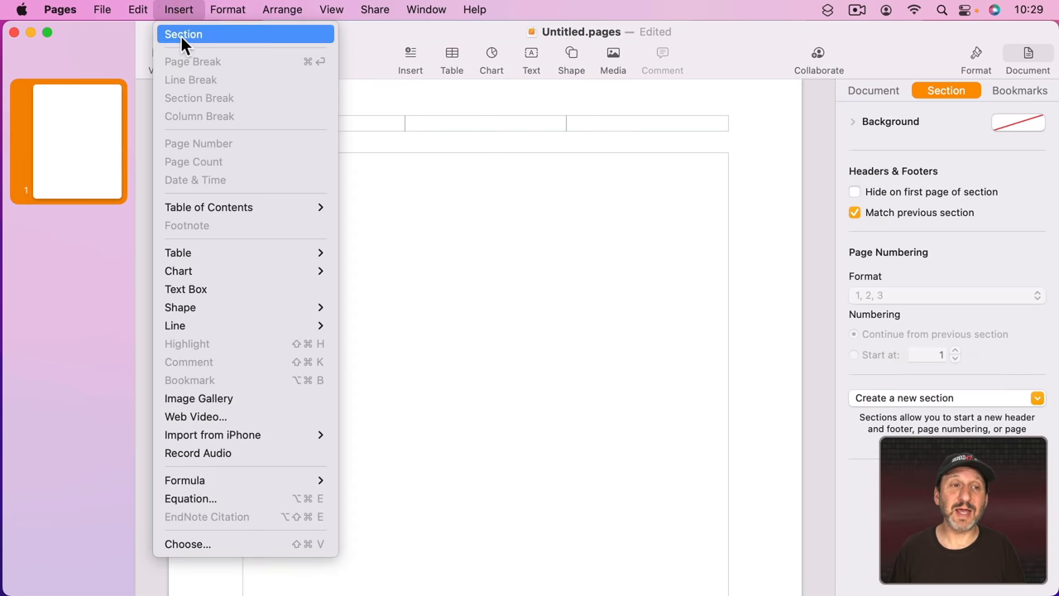
click(183, 34)
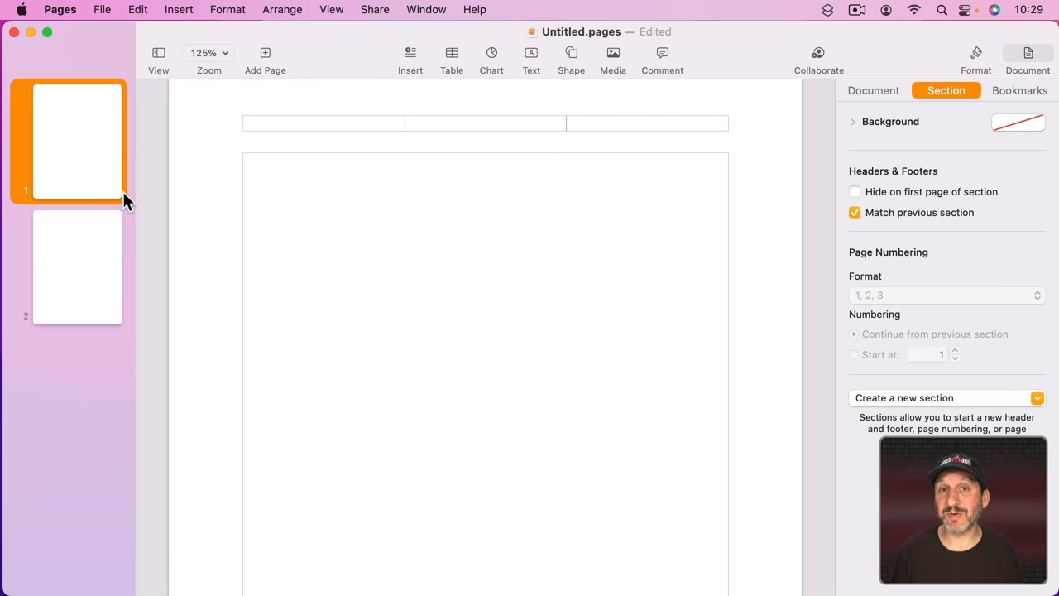
click(77, 266)
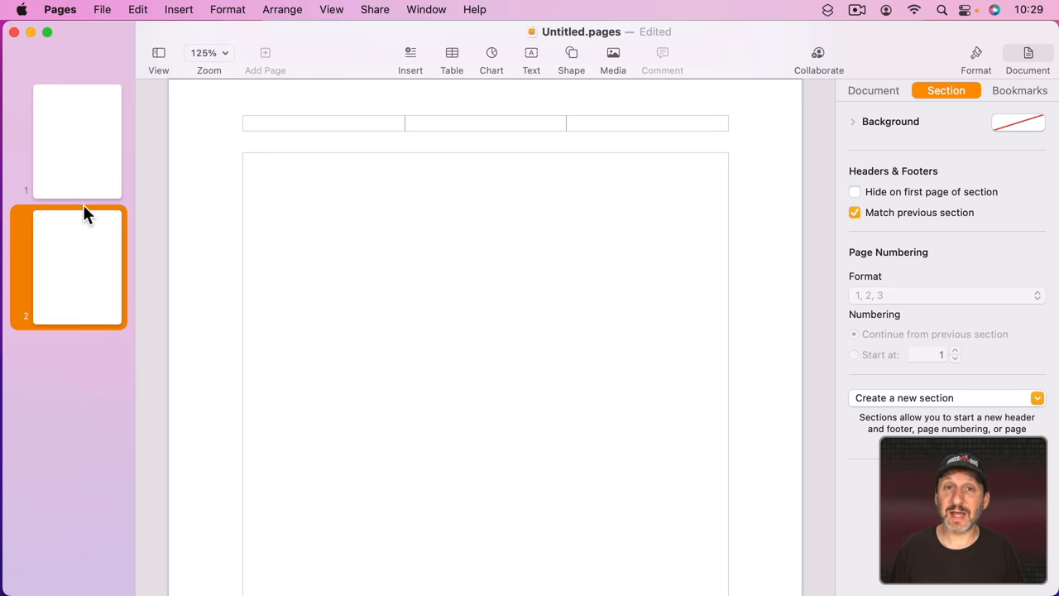
mouse_move(114, 168)
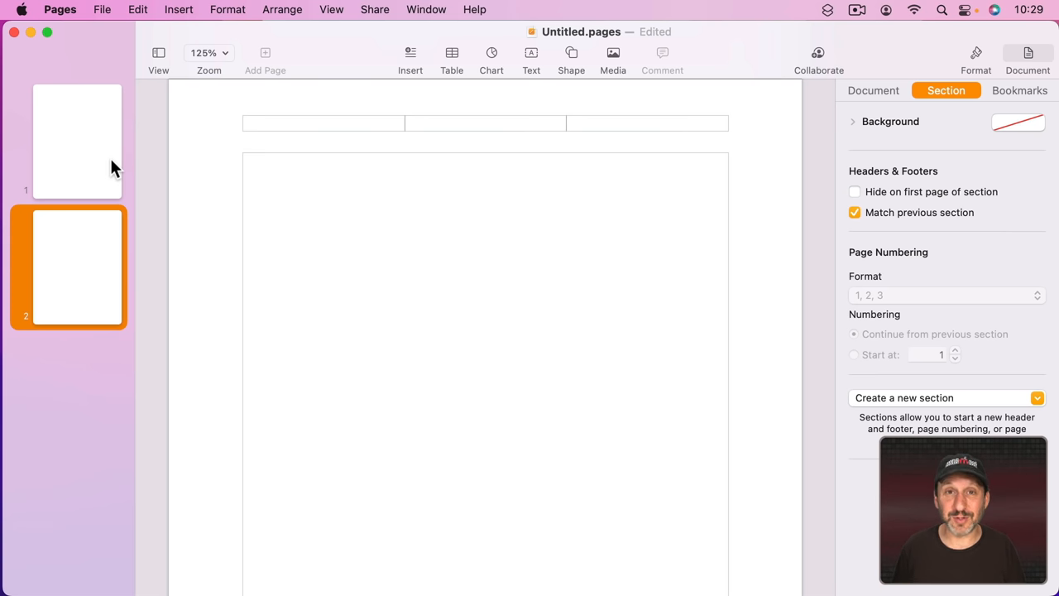
mouse_move(77, 247)
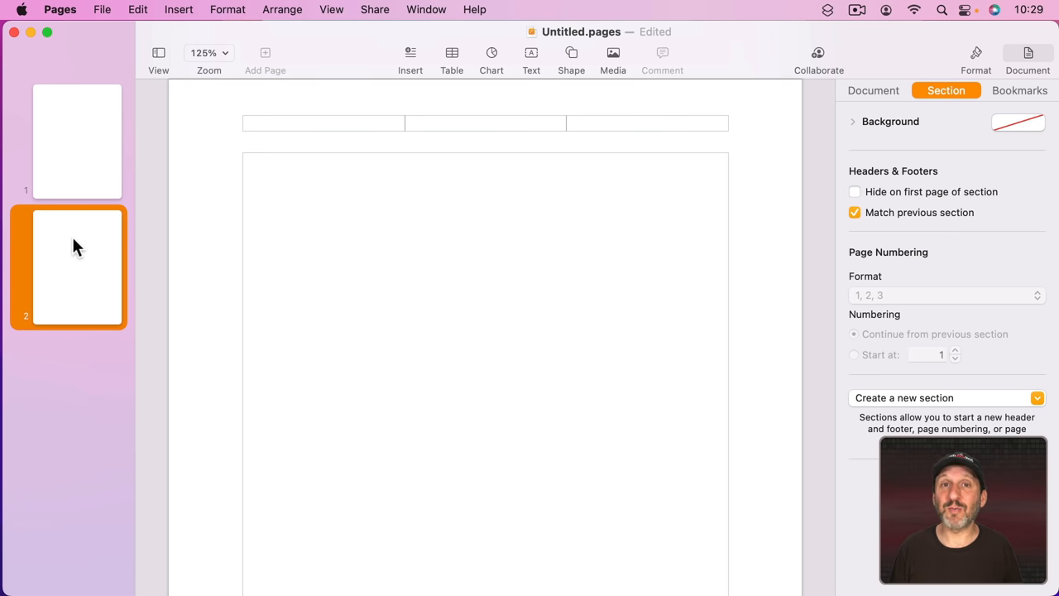
mouse_move(89, 185)
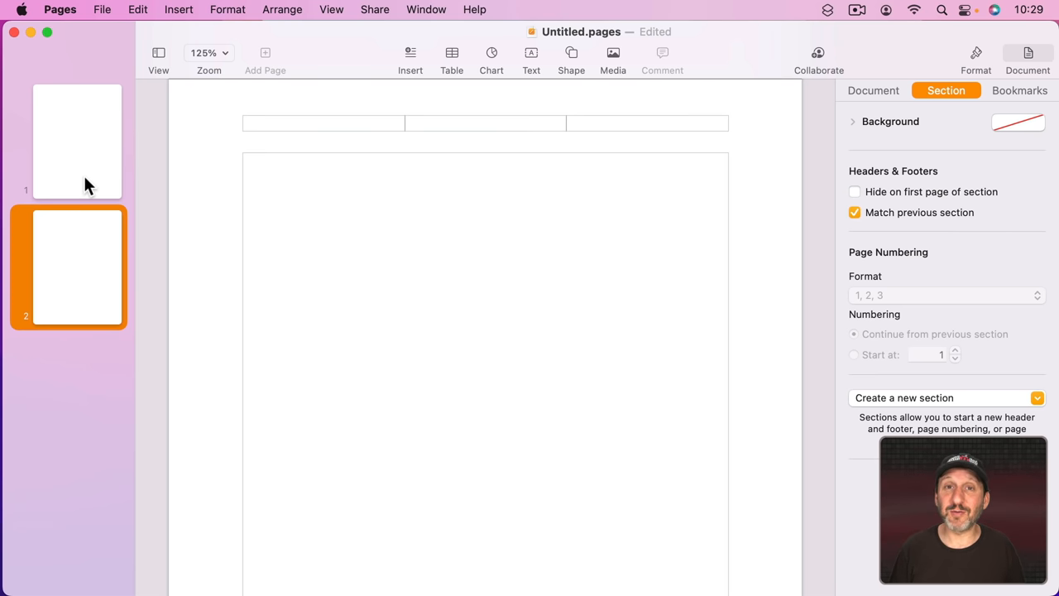
mouse_move(930, 147)
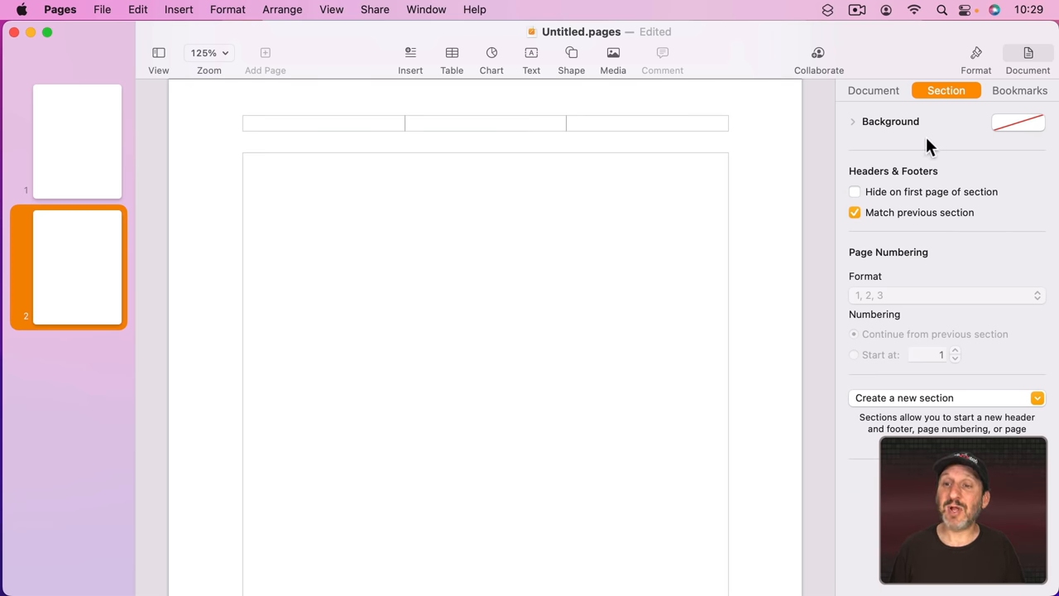
mouse_move(909, 211)
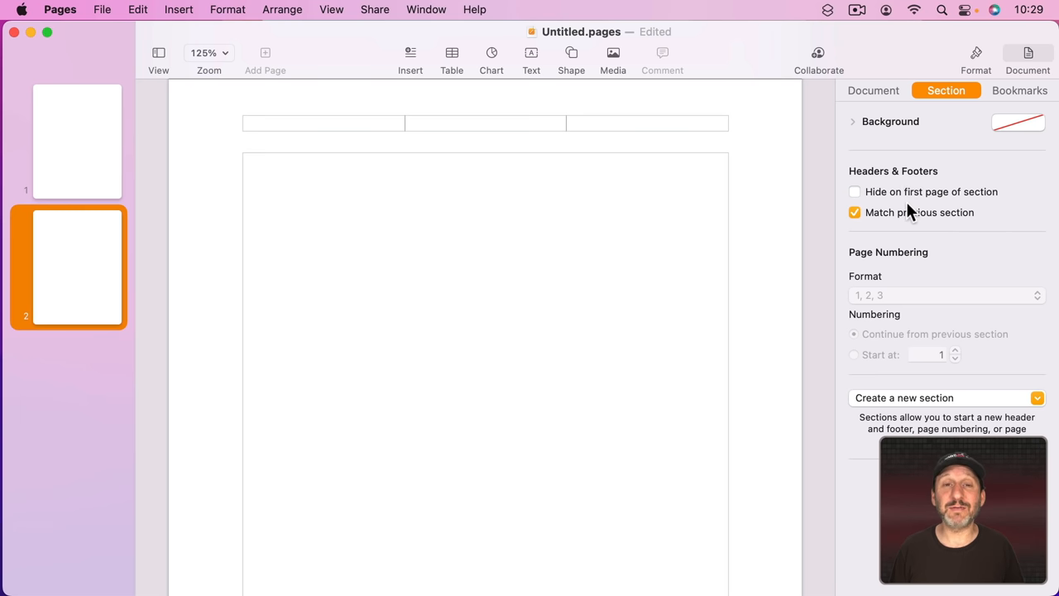
mouse_move(171, 168)
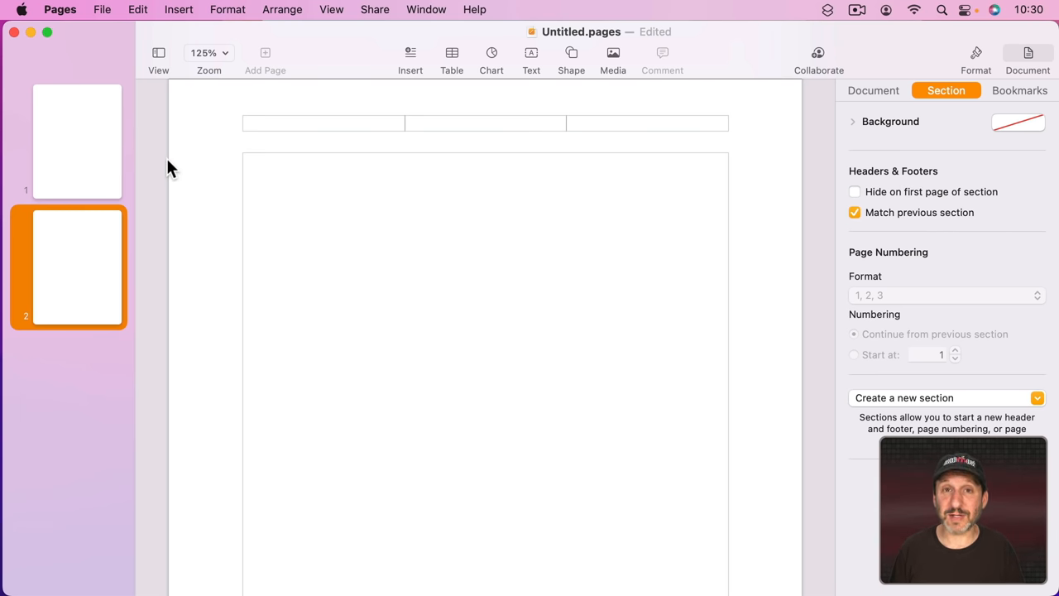
click(1019, 90)
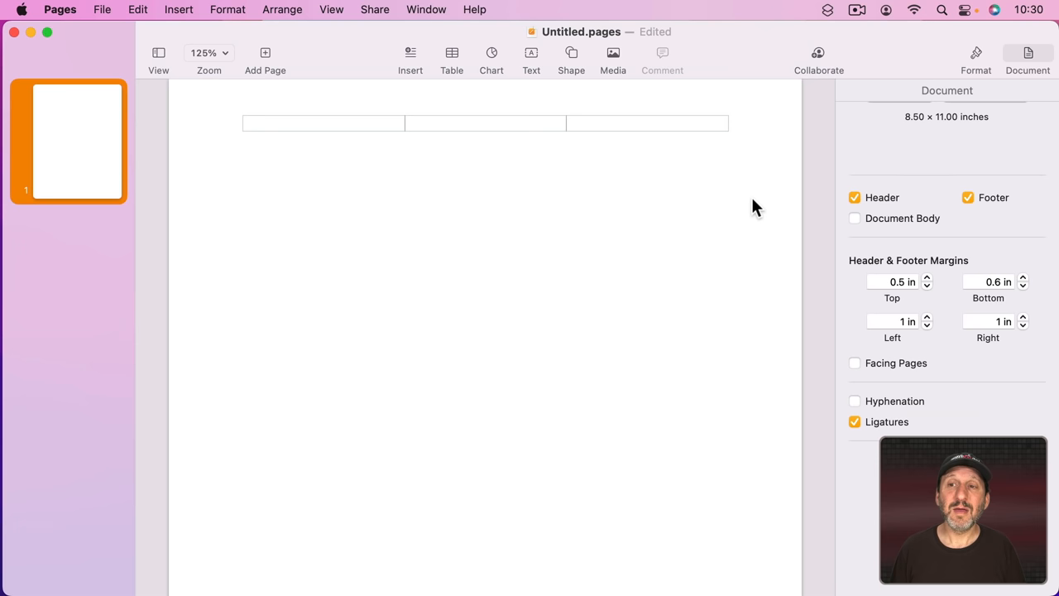
mouse_move(951, 116)
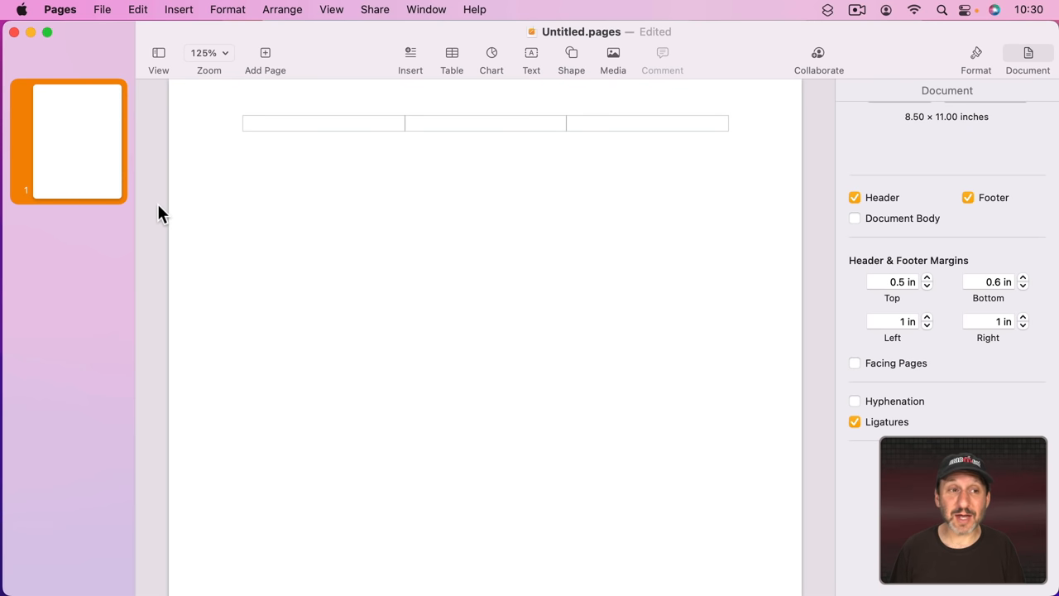
- Add a second blank page and drag it ahead of the first in thumbnails
click(265, 58)
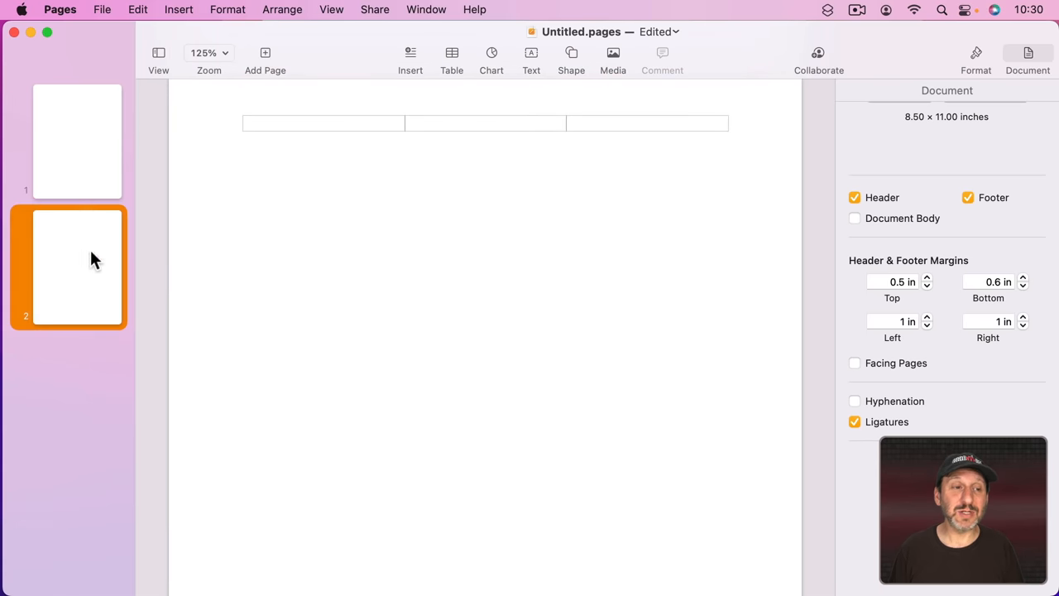
drag(76, 264, 83, 116)
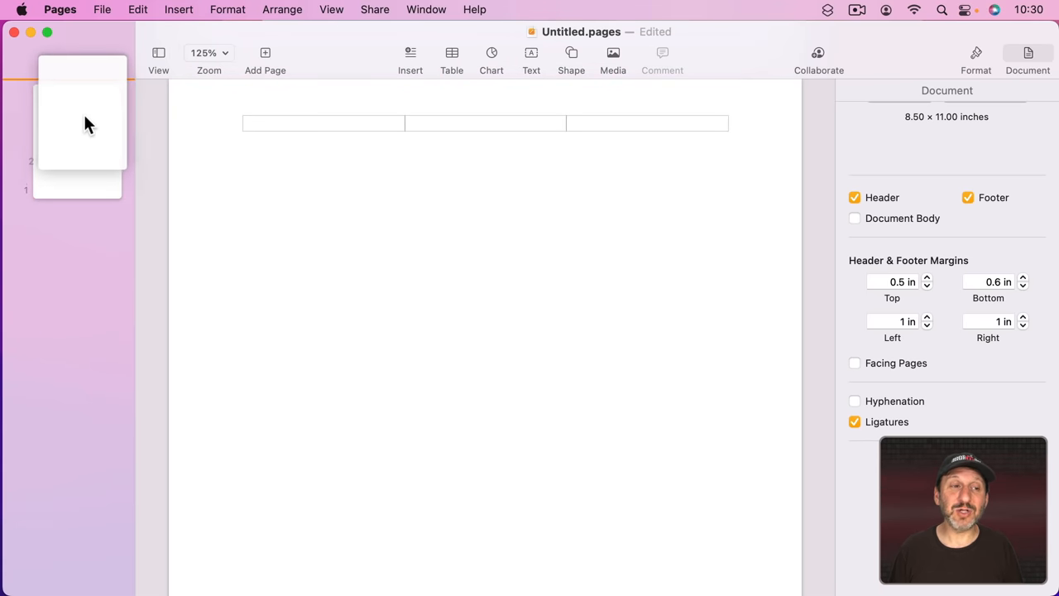
click(77, 266)
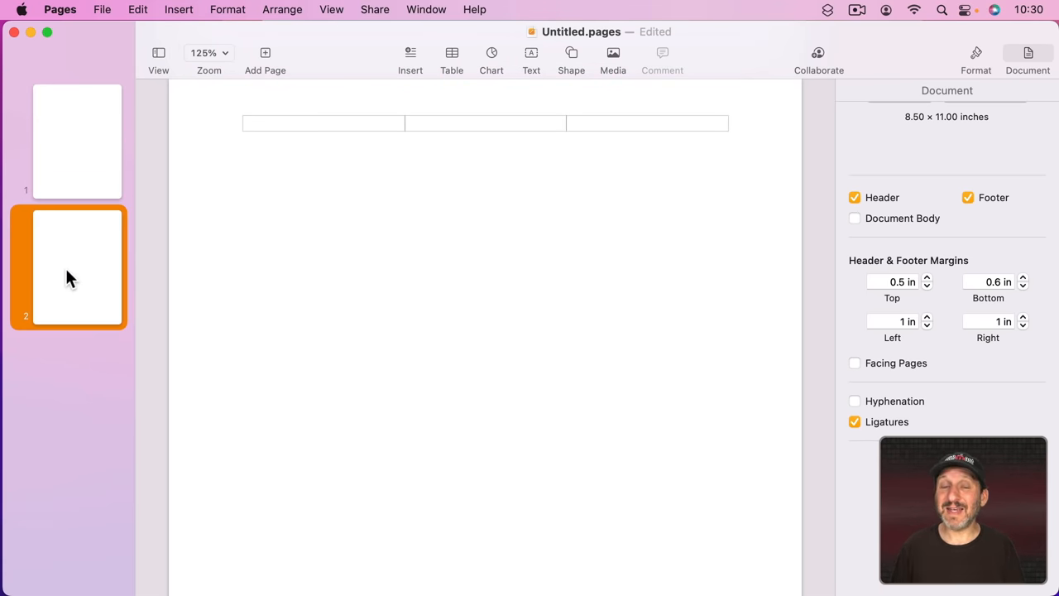
mouse_move(74, 163)
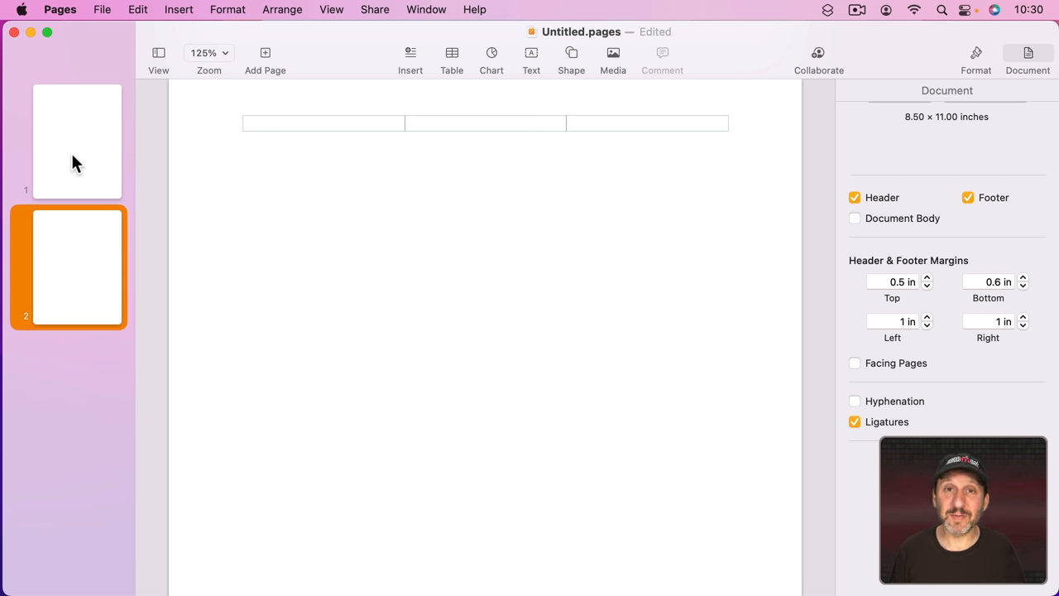
mouse_move(105, 169)
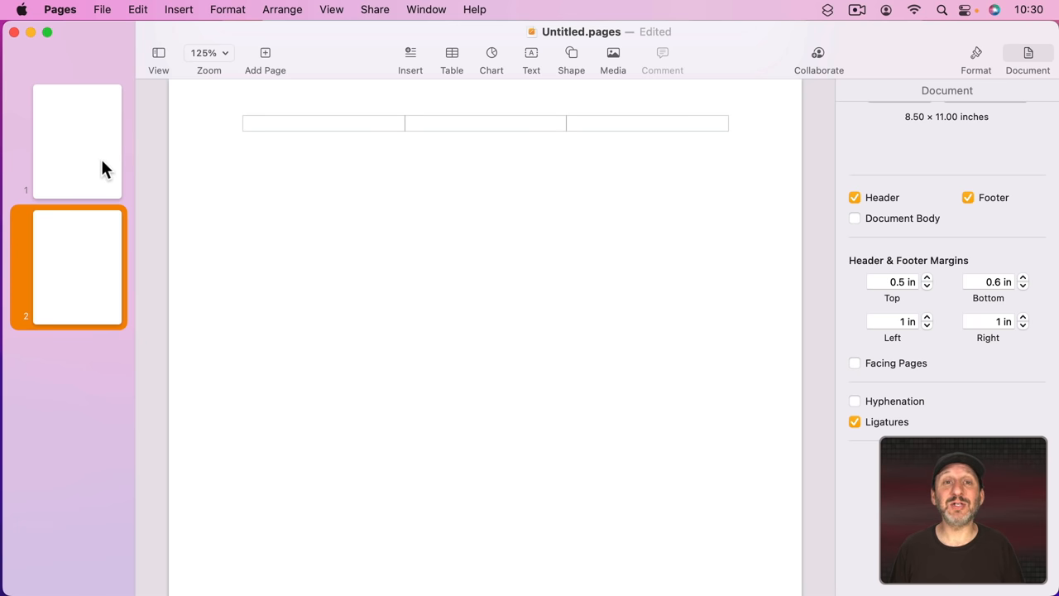
click(331, 9)
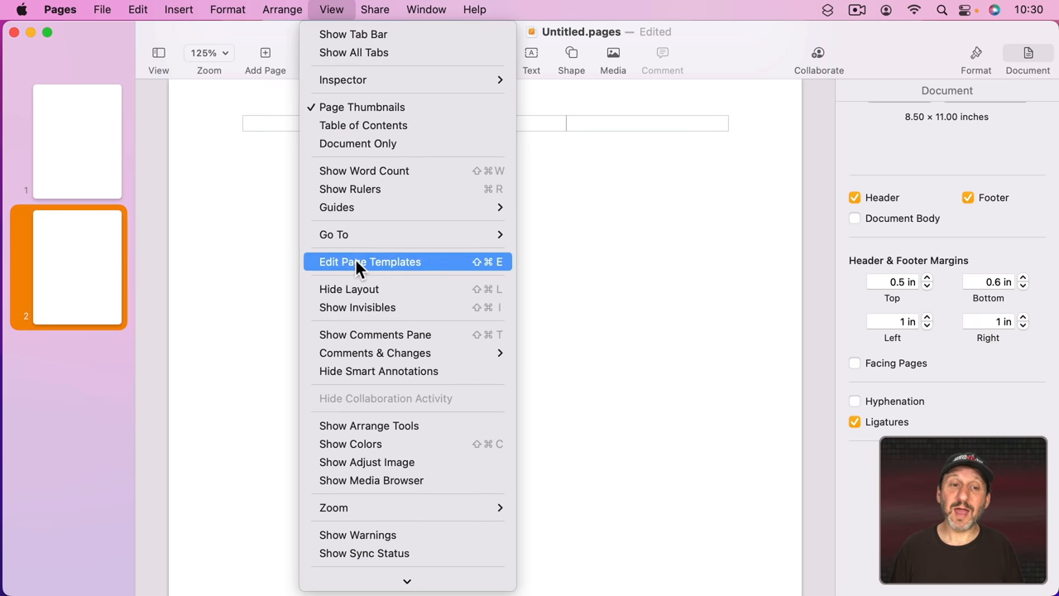
- Enter page template editing and create a new template named Test
click(370, 261)
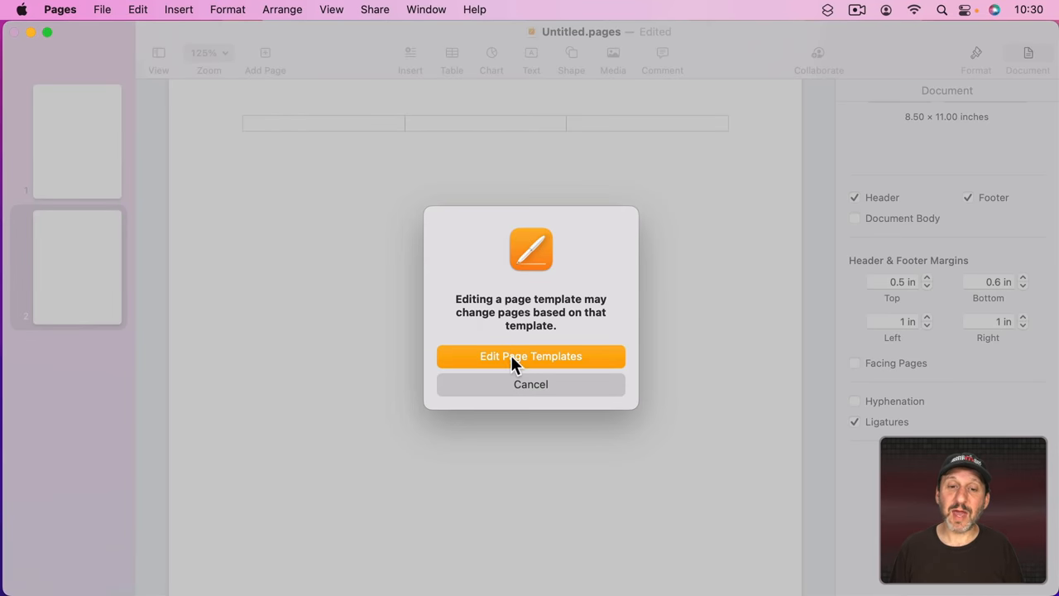
click(530, 356)
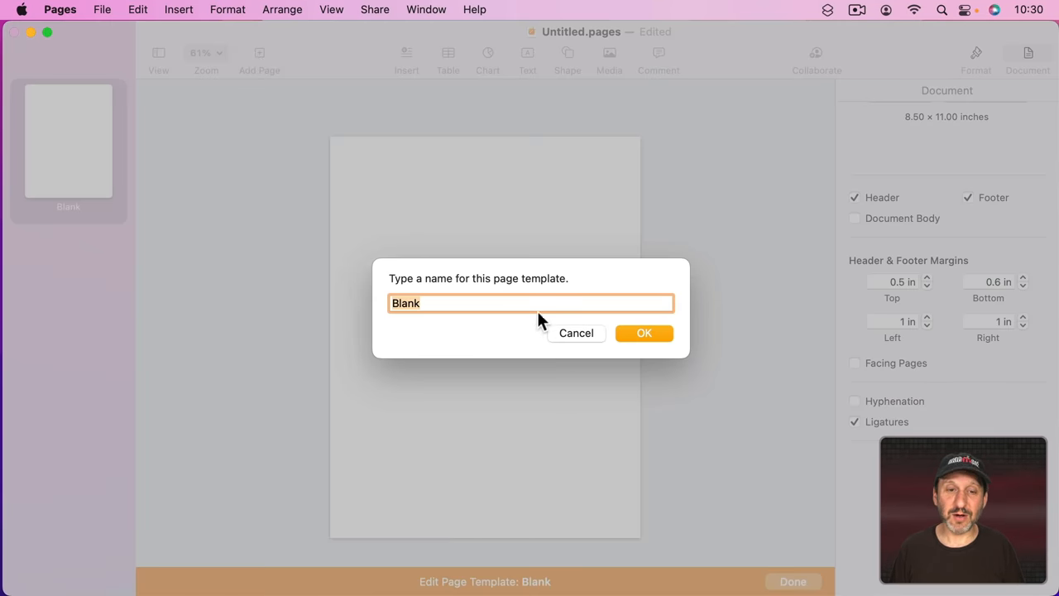
click(644, 332)
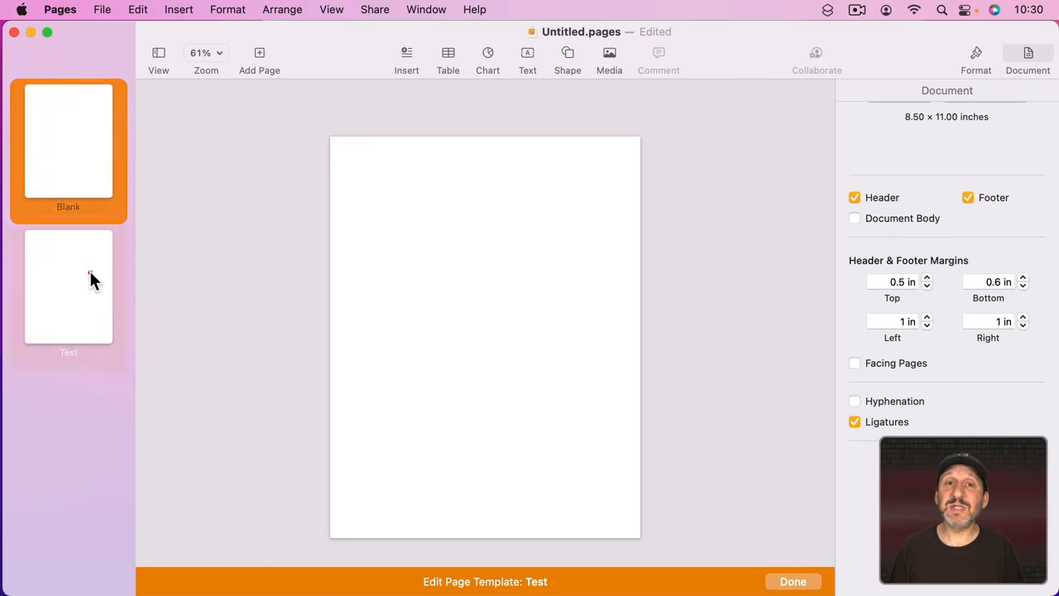
- Put a black square on the Blank template and a red circle on Test
click(68, 140)
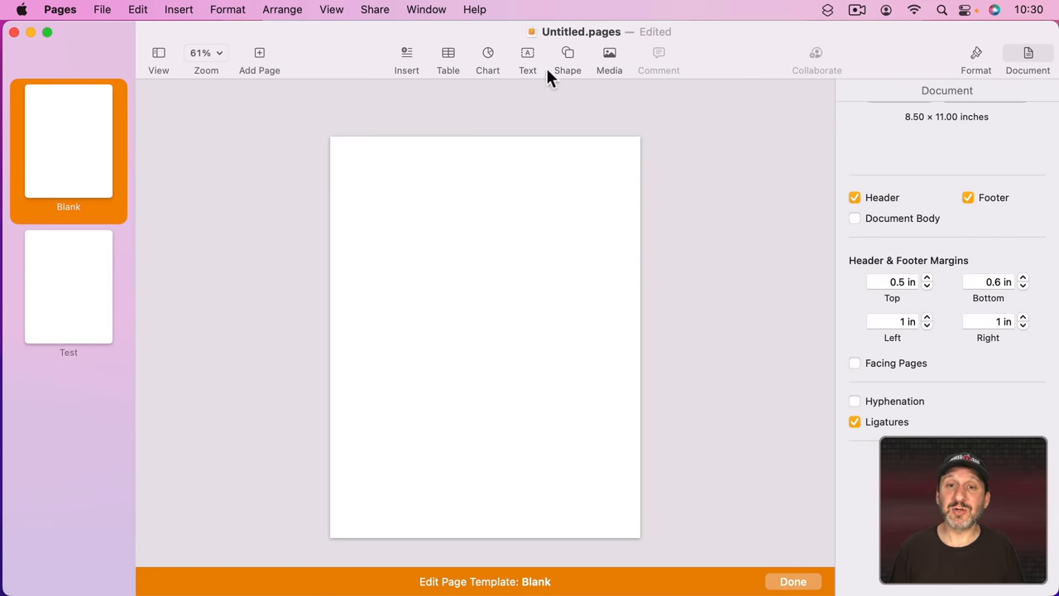
click(568, 58)
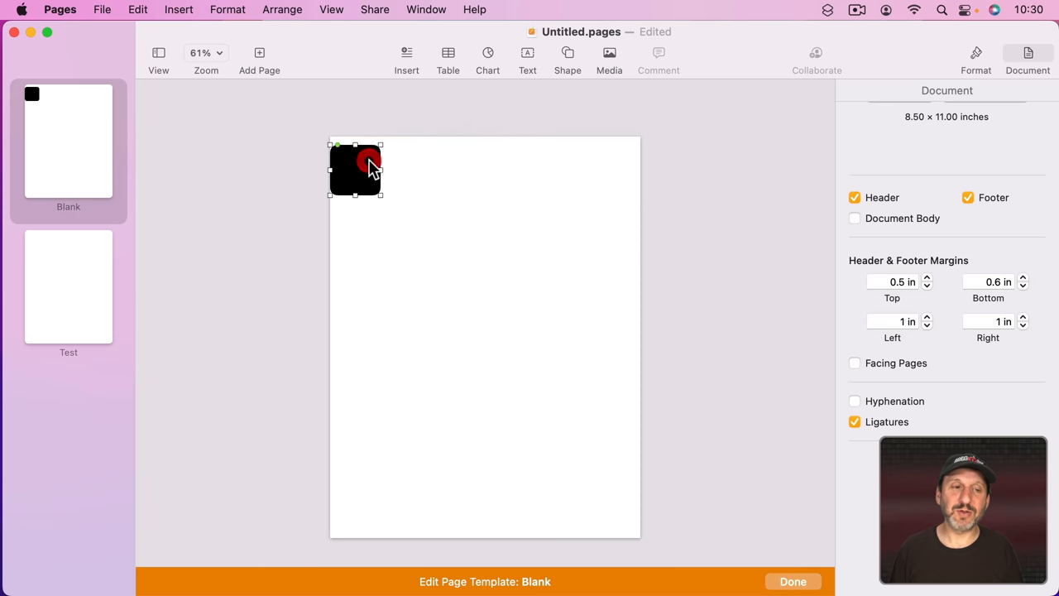
click(567, 58)
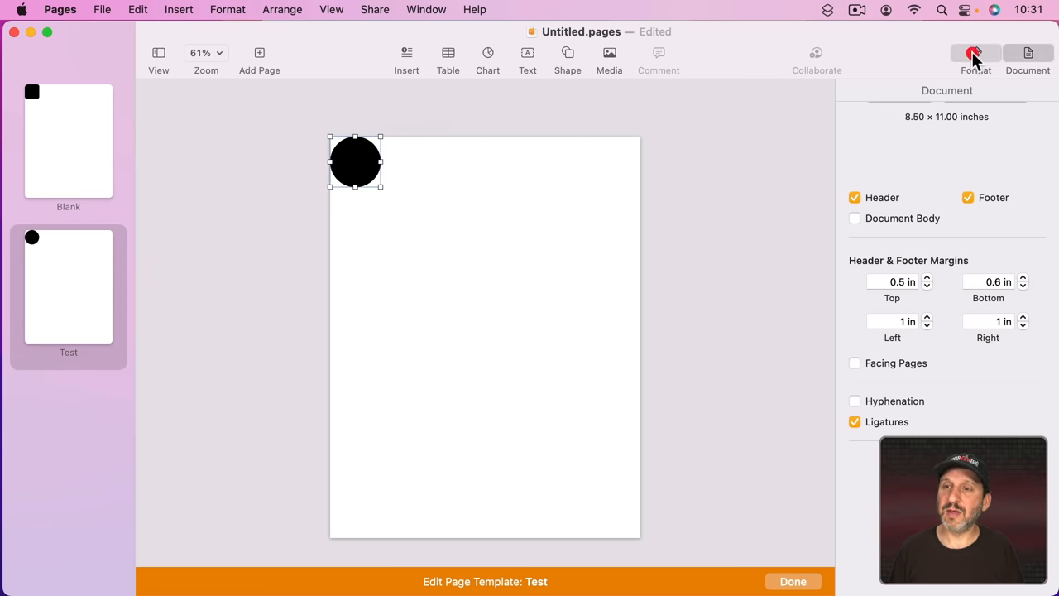
click(976, 53)
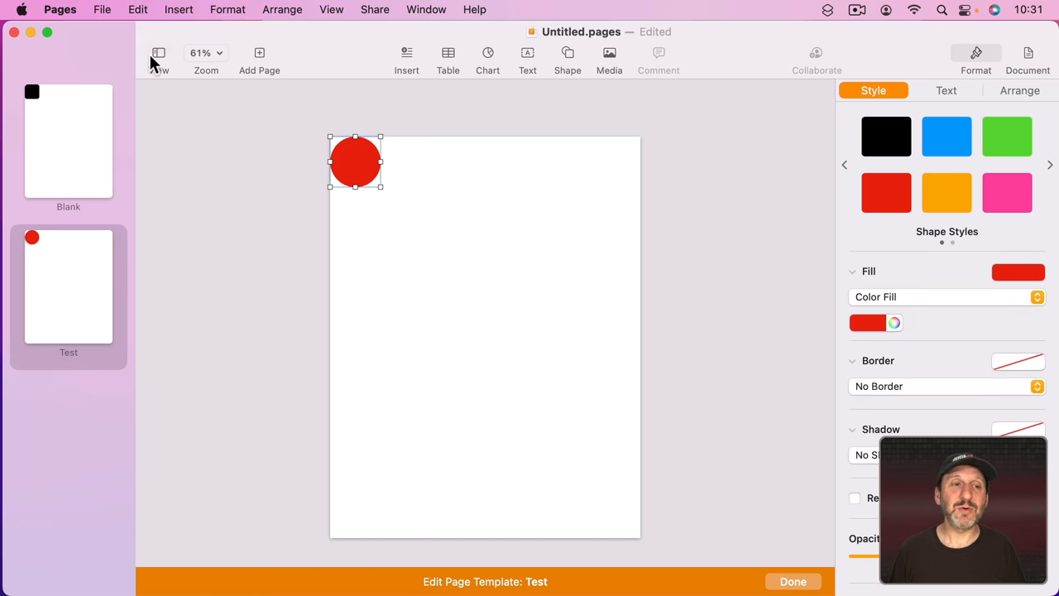
- Finish template editing and apply the Test template to page 2
click(791, 581)
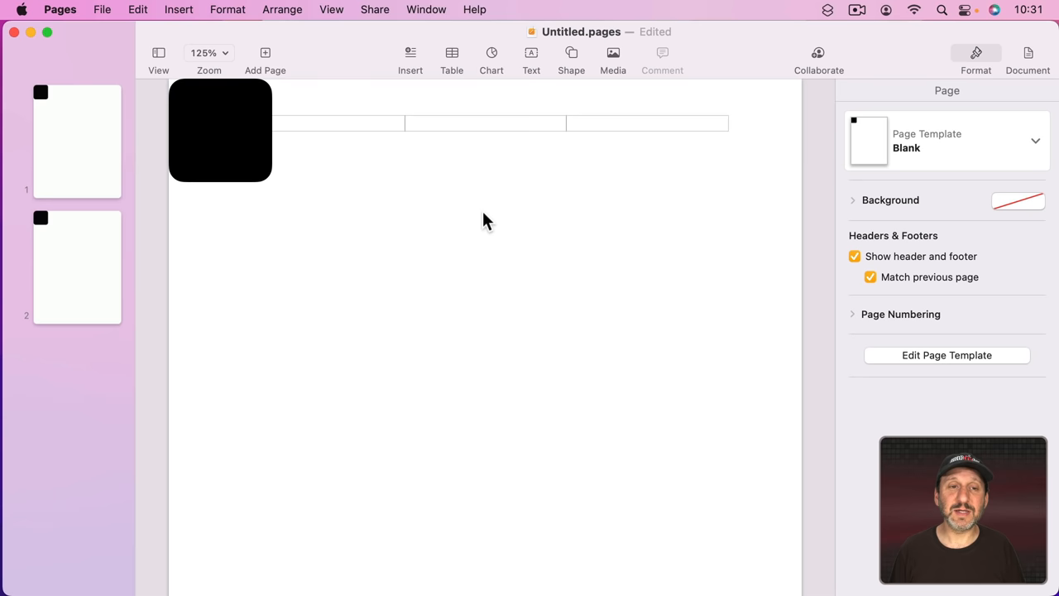
click(96, 240)
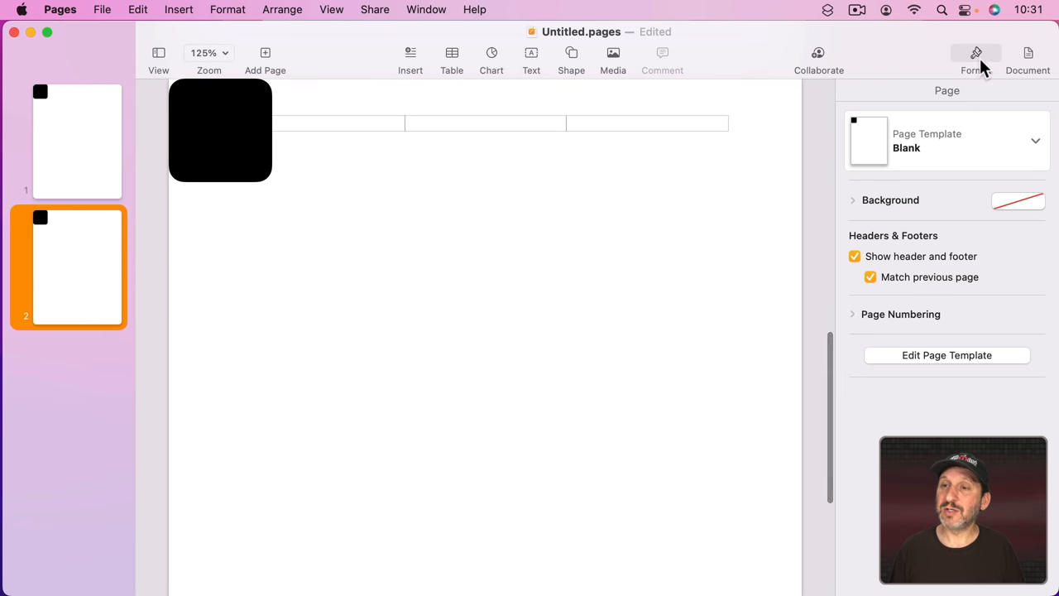
click(1034, 140)
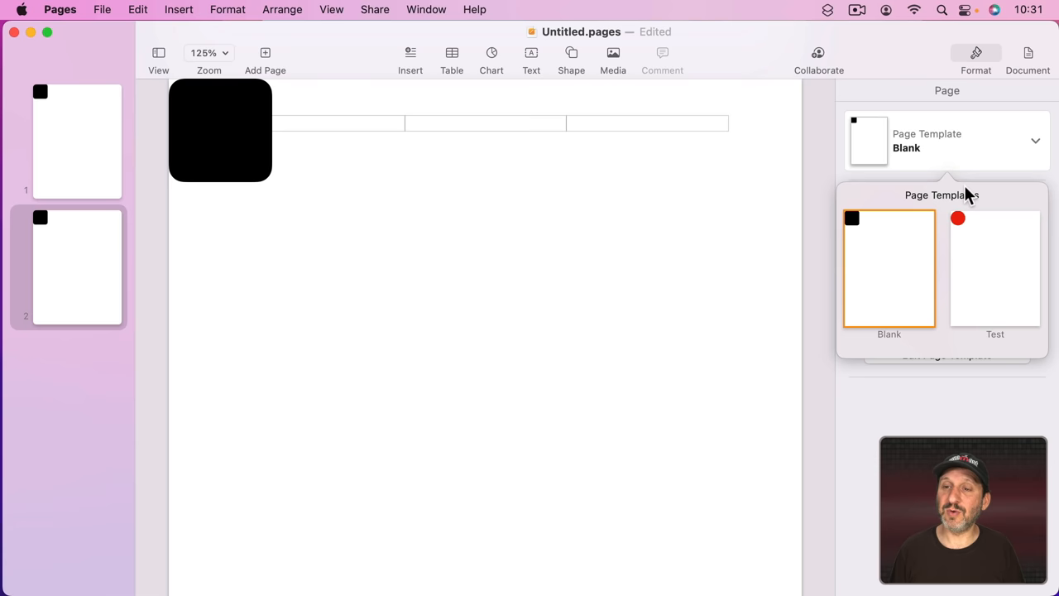
click(995, 267)
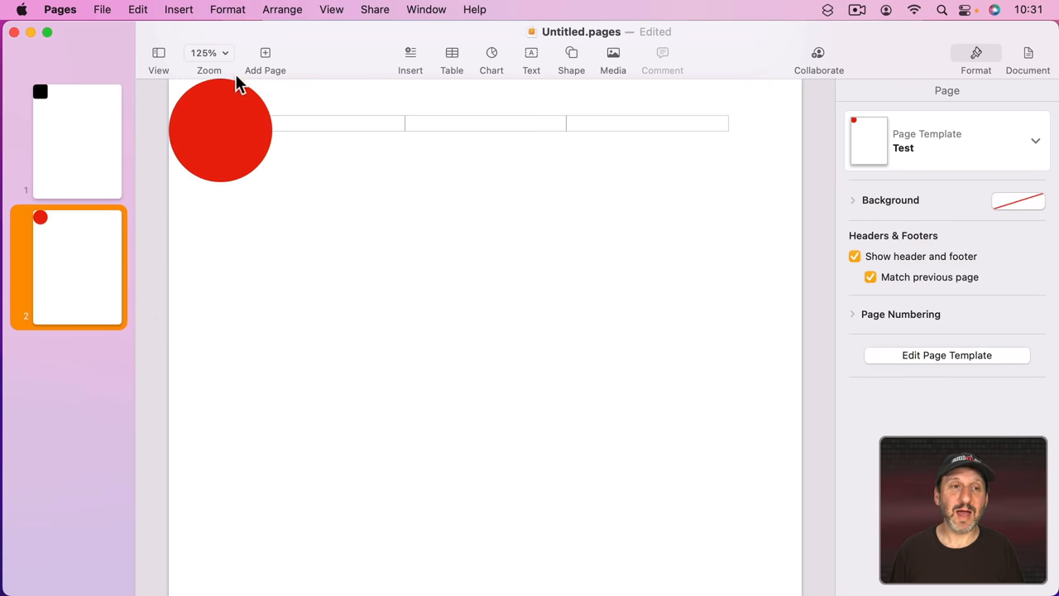
- Add a third page using the Blank template, then select page 1
click(265, 58)
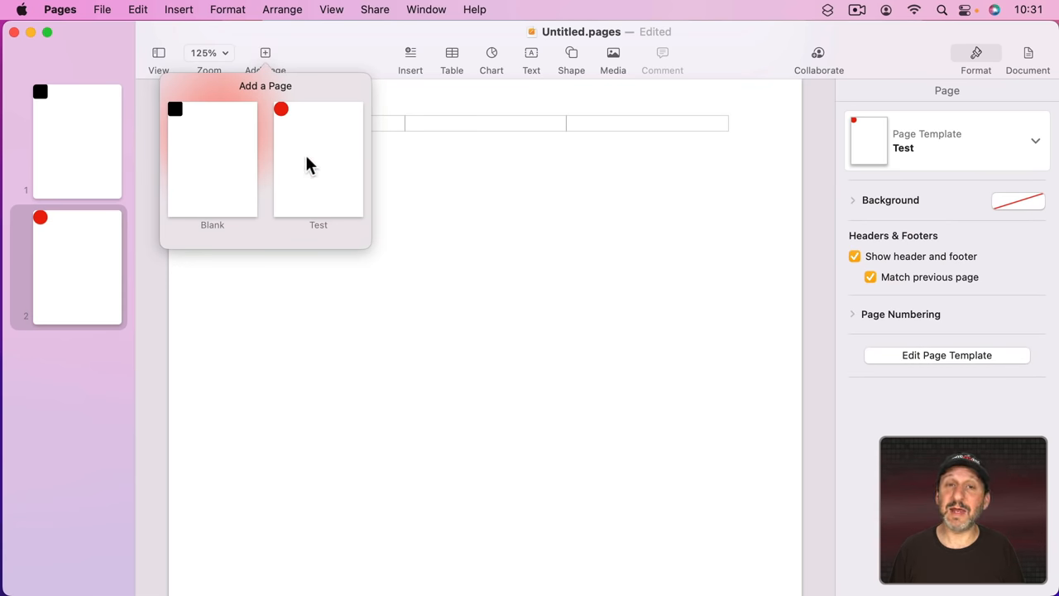
click(212, 158)
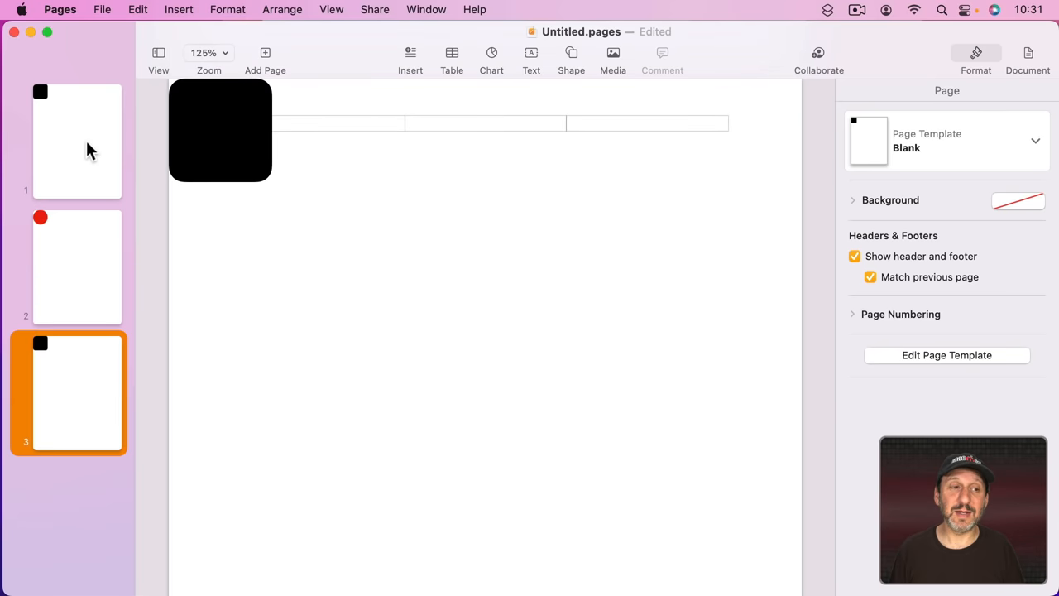
mouse_move(70, 389)
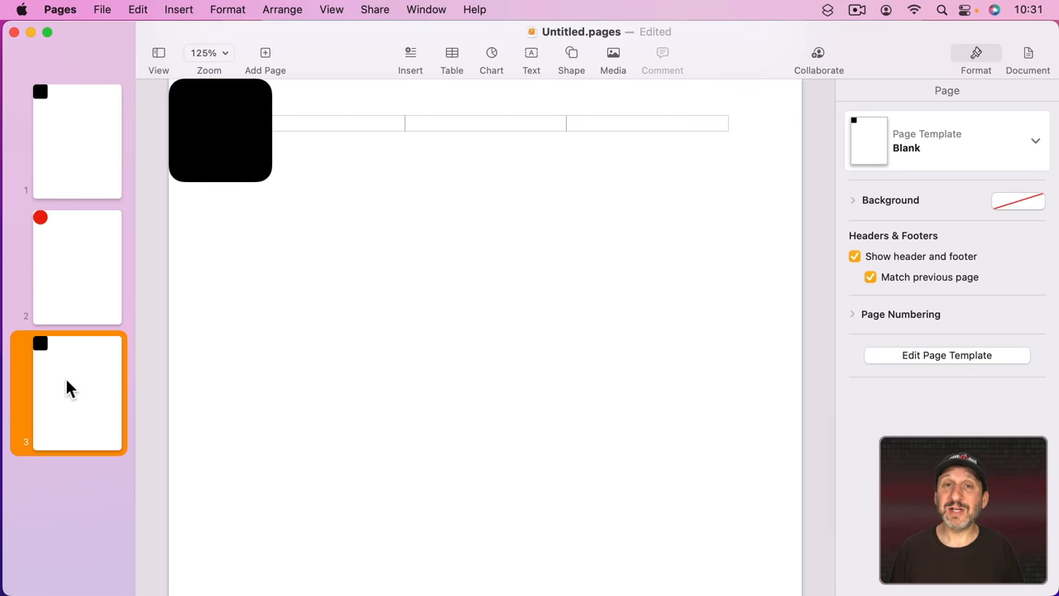
click(77, 141)
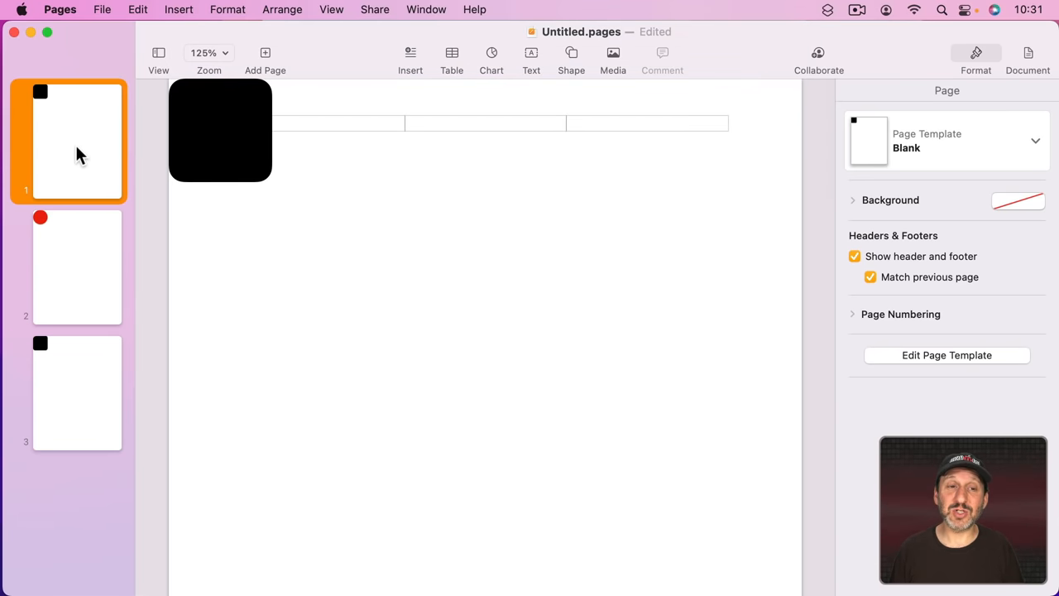
- Edit the Blank template, give its square the green style, and finish editing
click(331, 9)
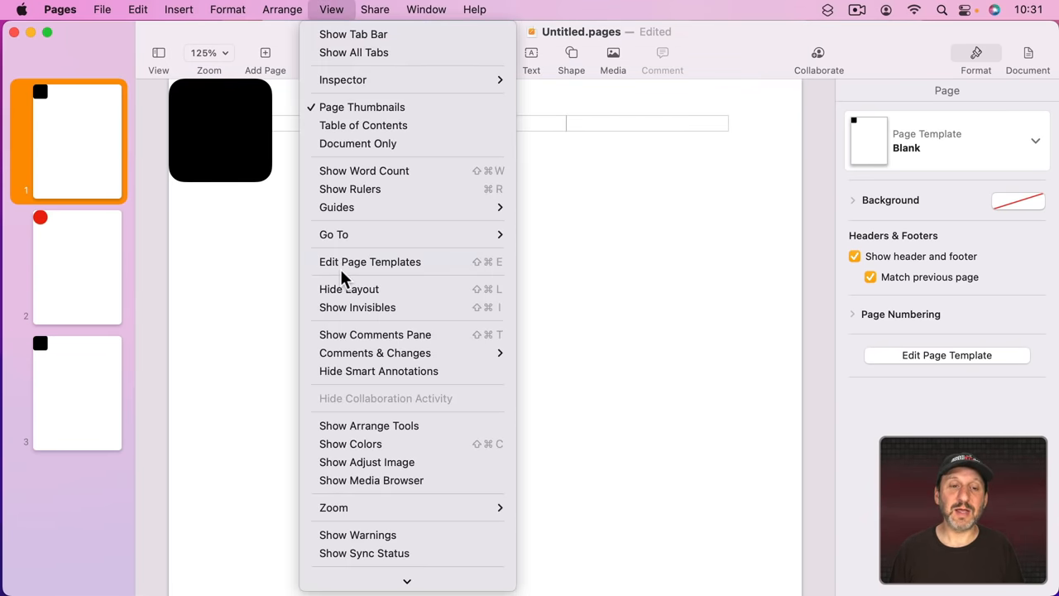
click(370, 261)
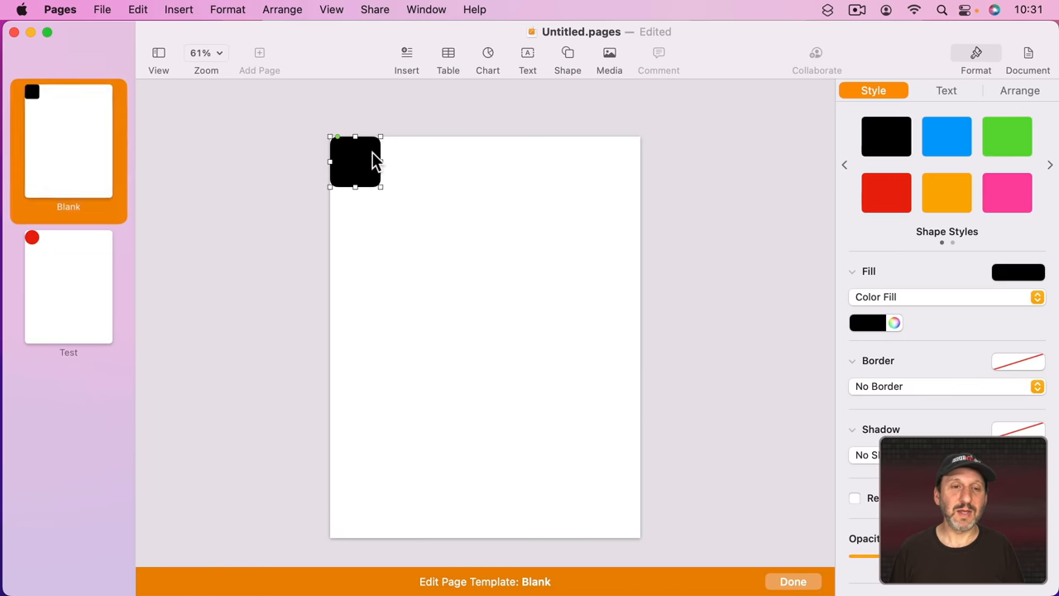
click(1007, 137)
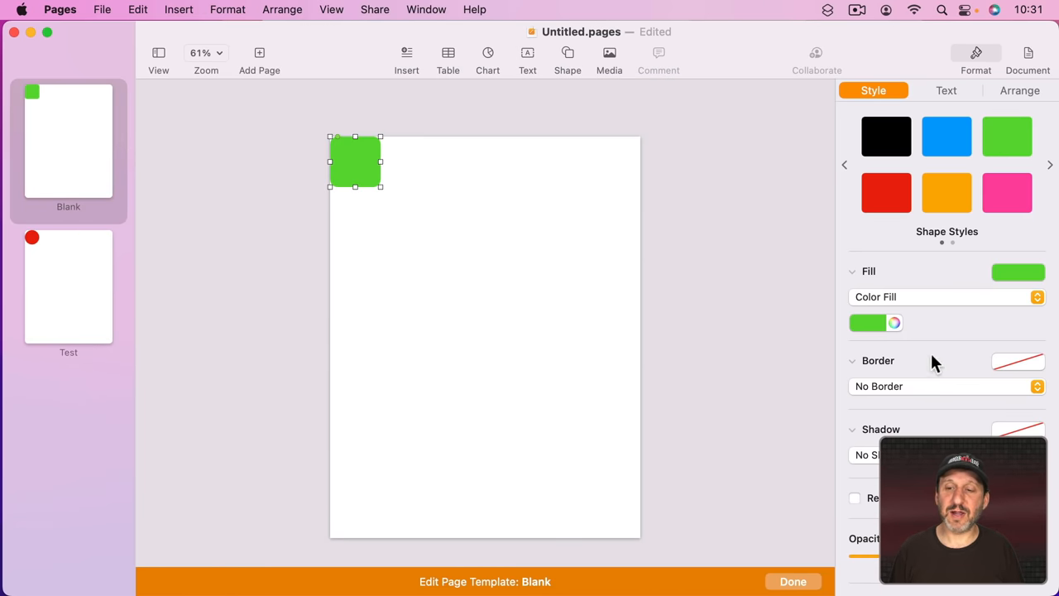
click(792, 580)
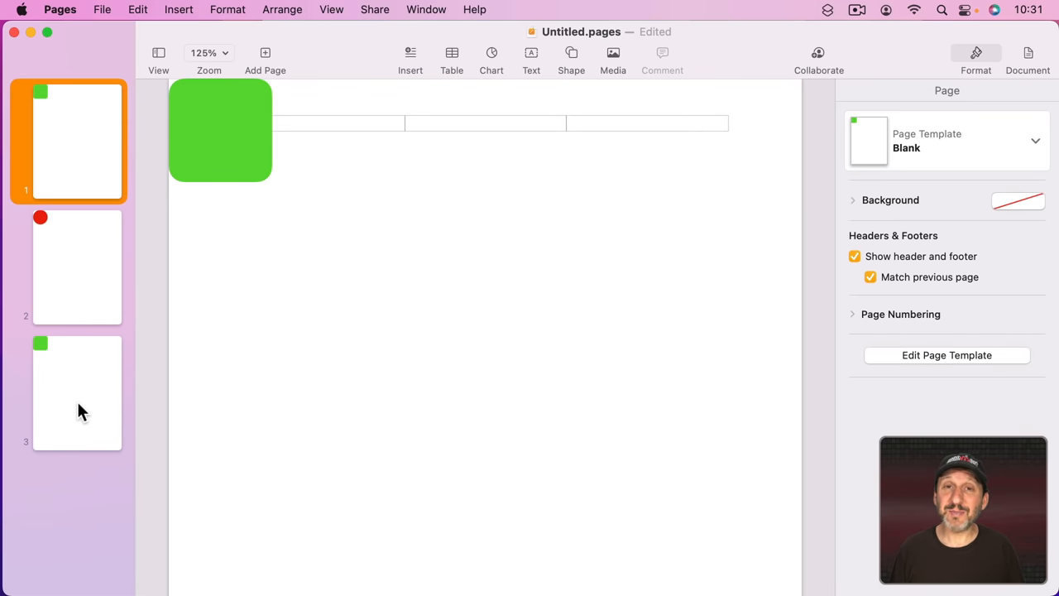
mouse_move(89, 242)
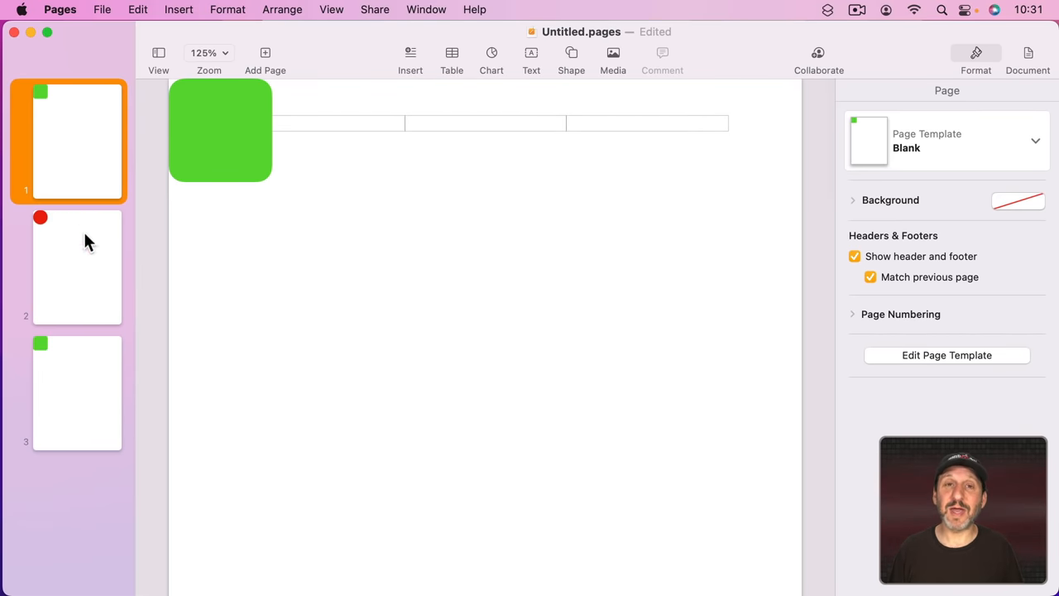
- Add a text box reading 'Something' to page 3
click(77, 393)
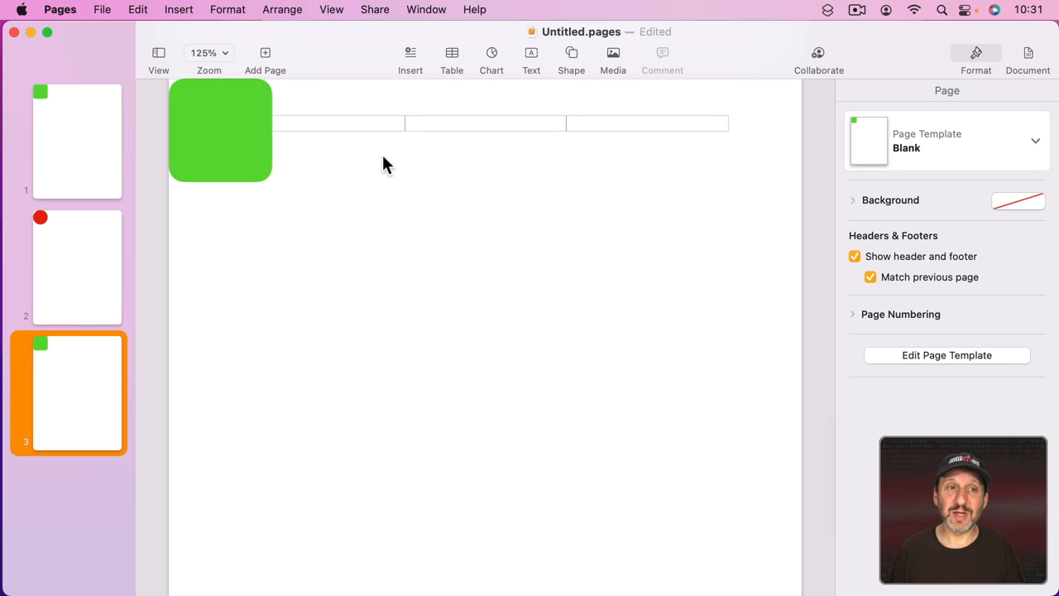
mouse_move(531, 62)
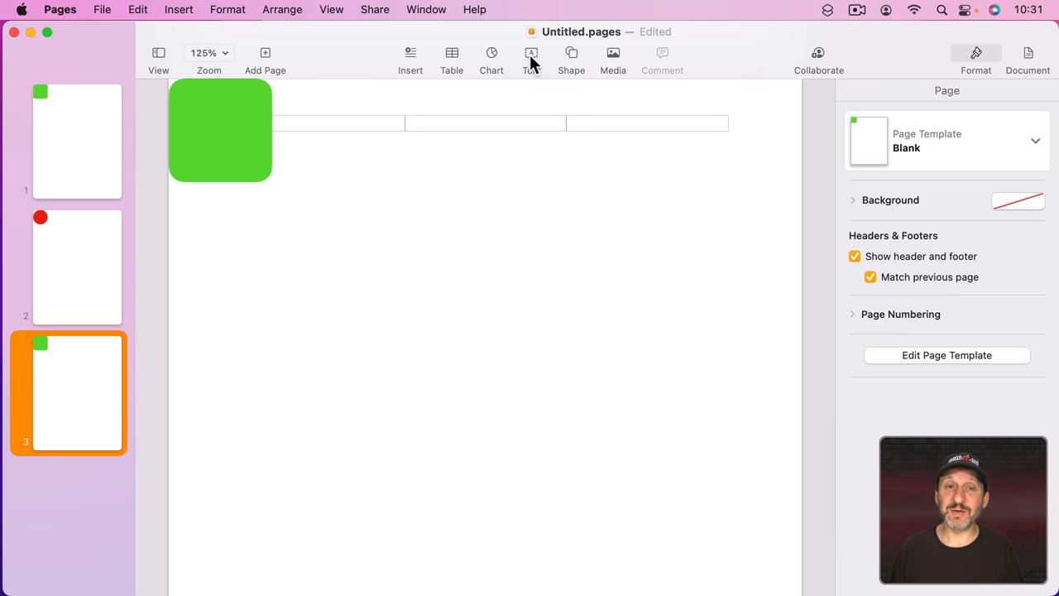
click(530, 53)
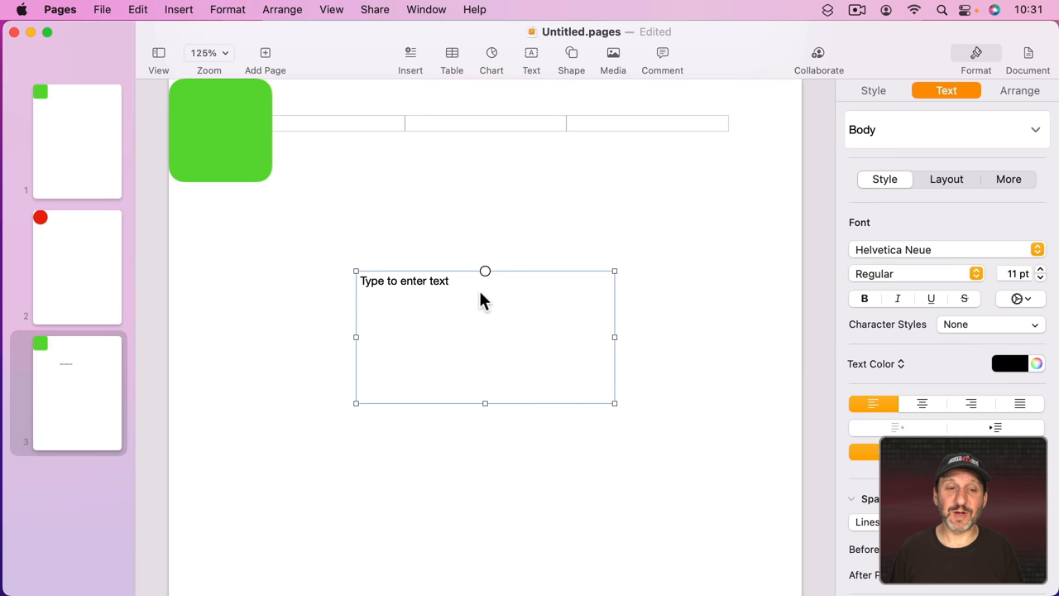
text(Something)
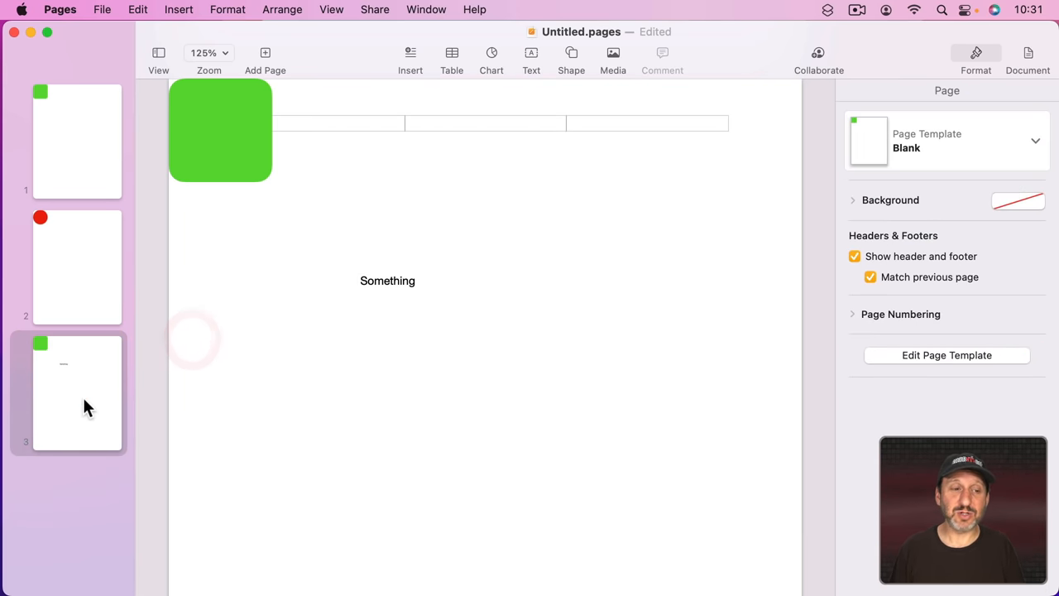
- Place the insertion point in the right part of the page 1 header
click(77, 140)
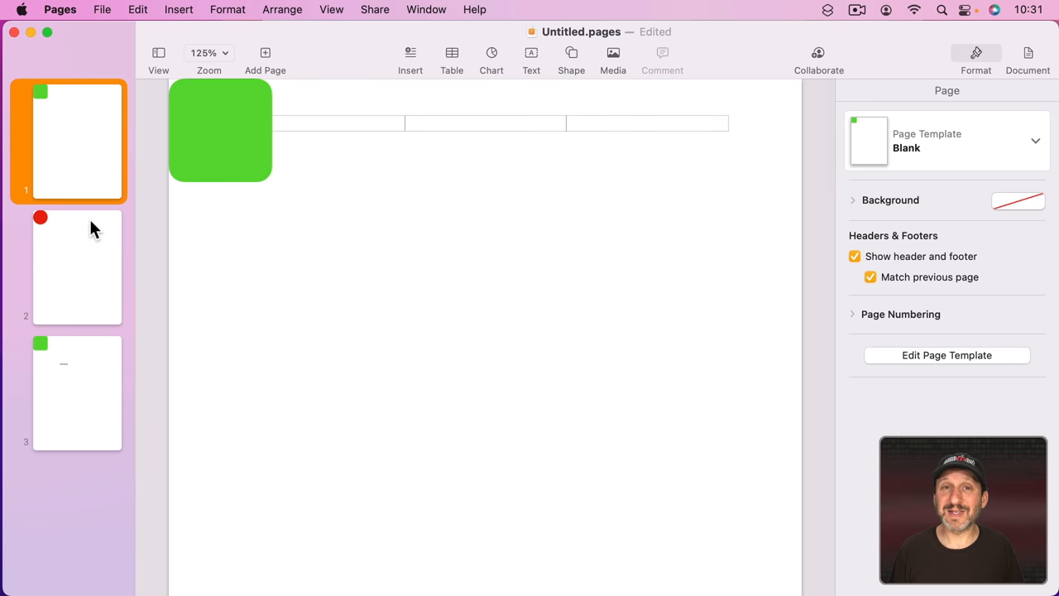
click(77, 393)
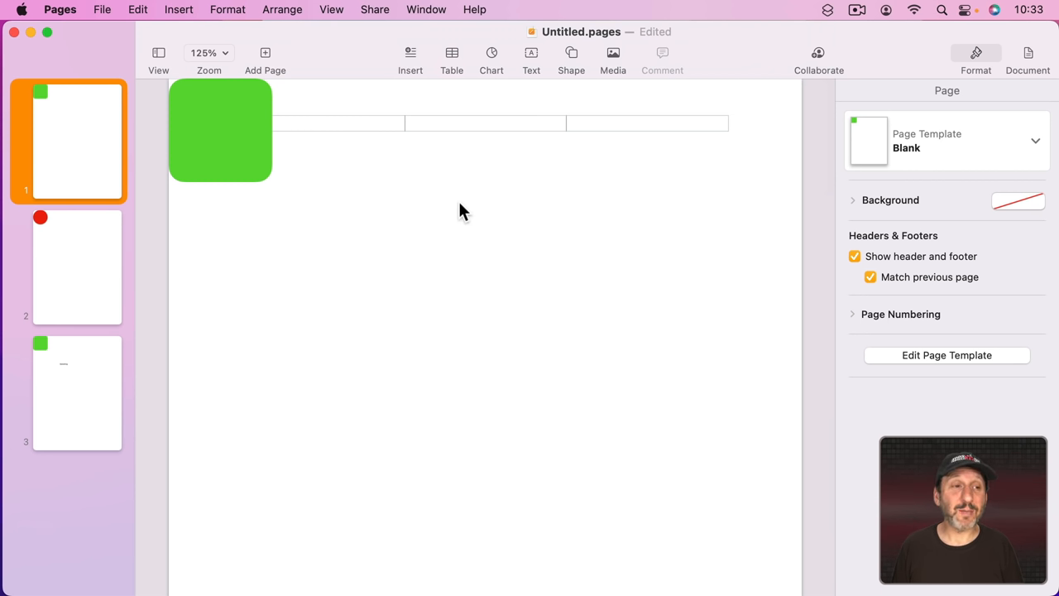
click(484, 123)
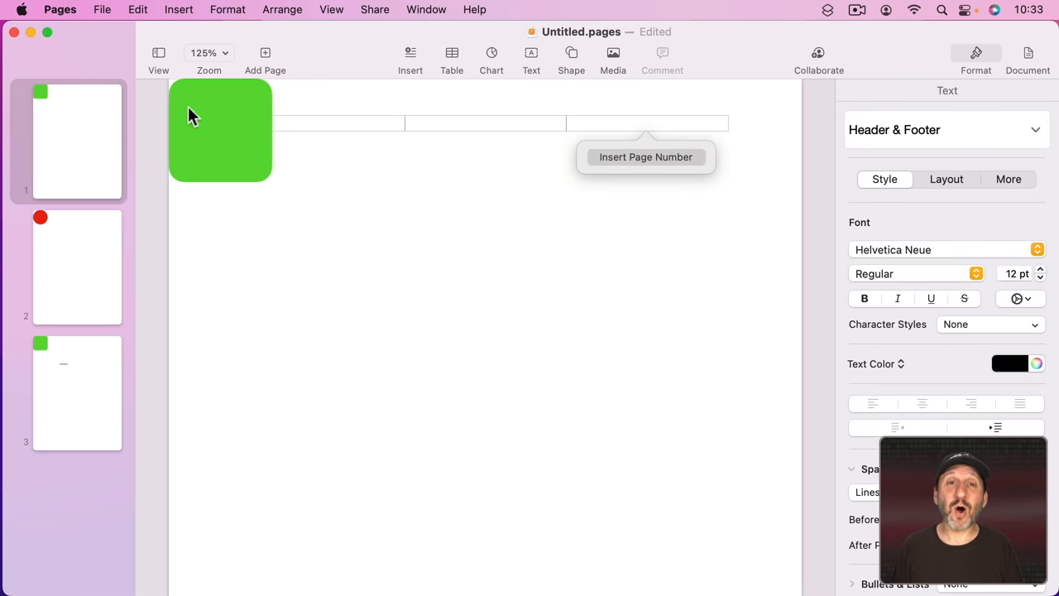
mouse_move(124, 356)
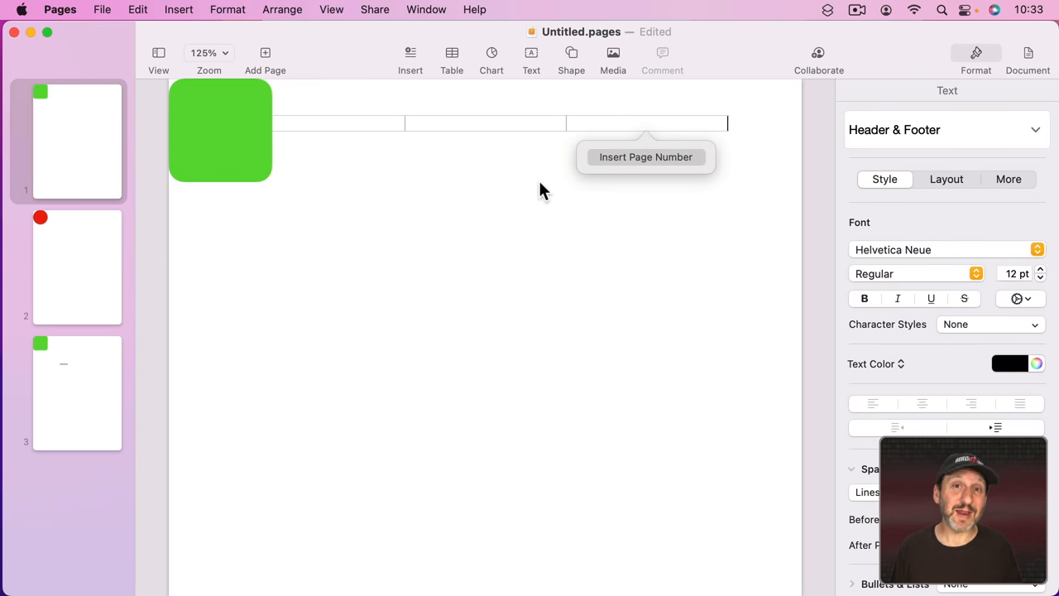
mouse_move(583, 259)
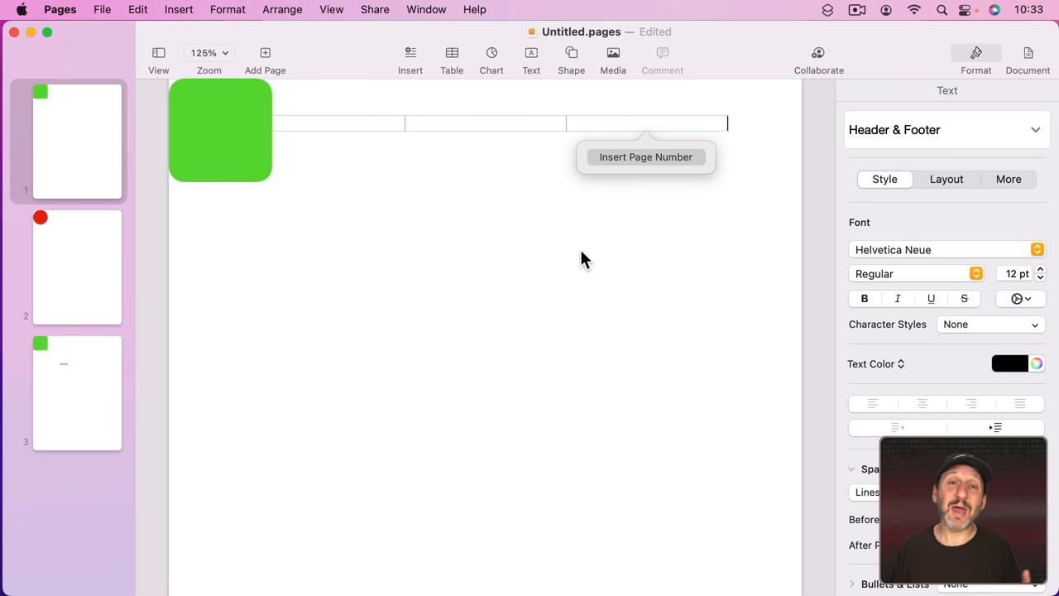
- Insert a page number into a Blank template text box and format it bold, 17 pt, right-aligned
click(331, 9)
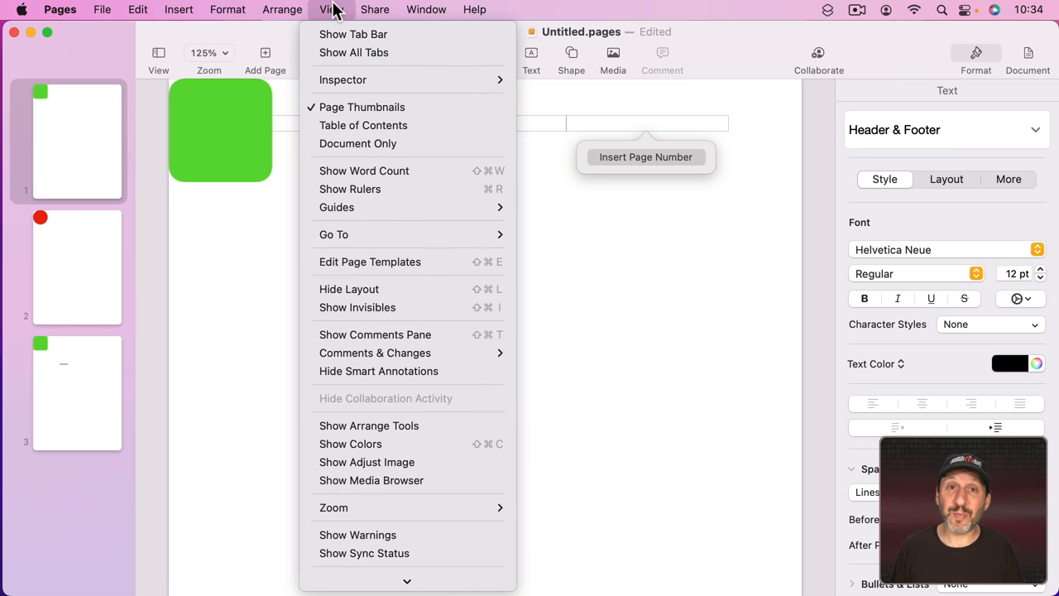
mouse_move(364, 171)
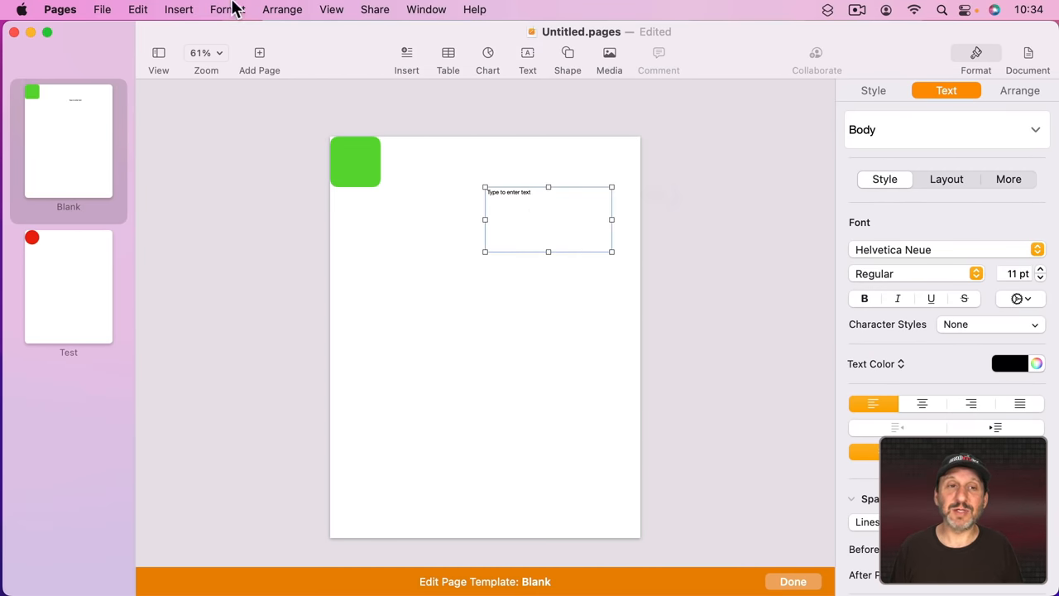
click(179, 9)
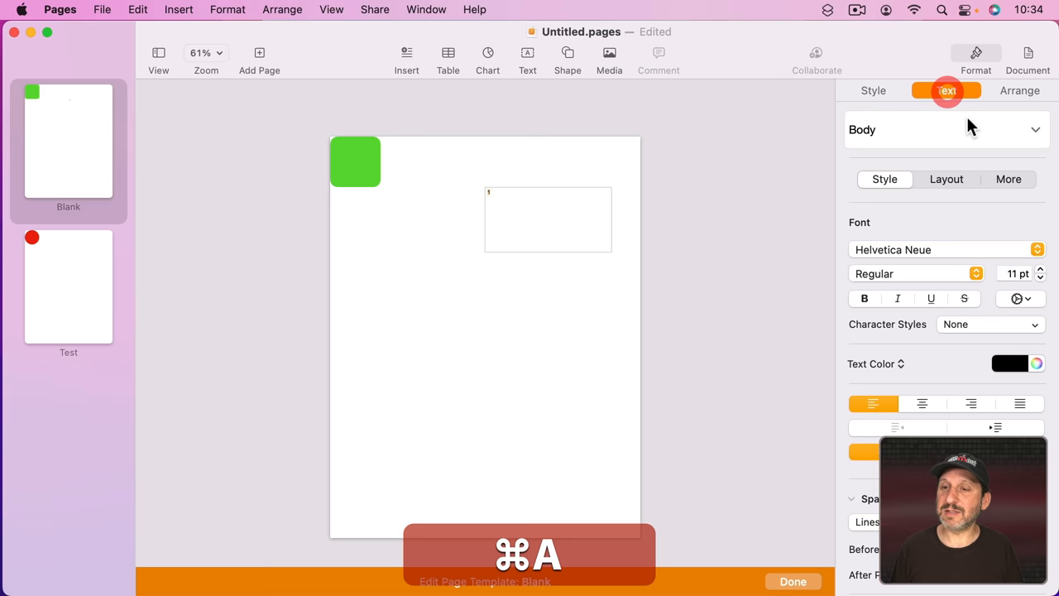
click(1041, 269)
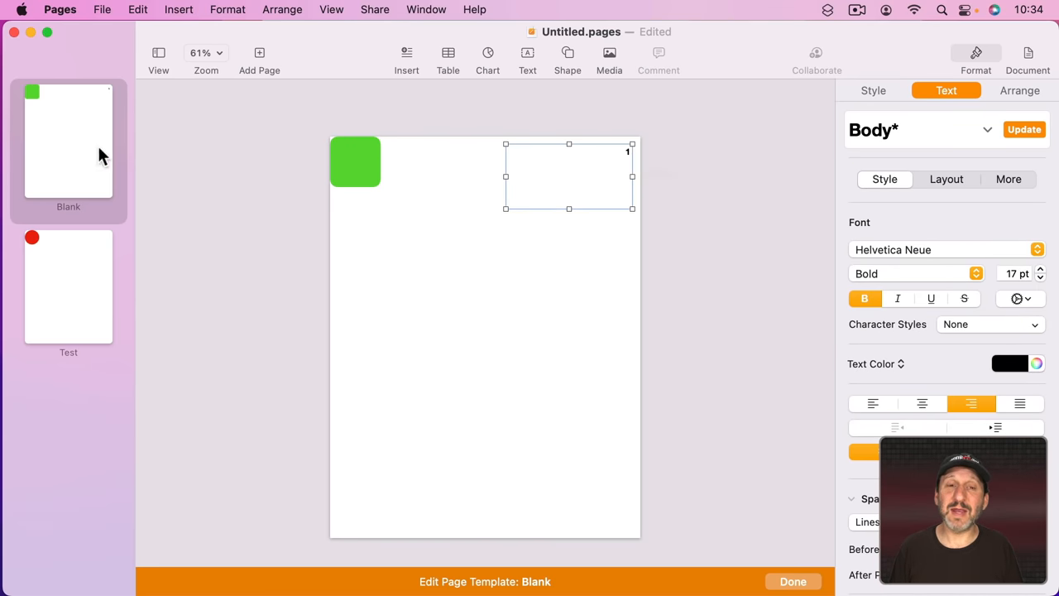
mouse_move(813, 496)
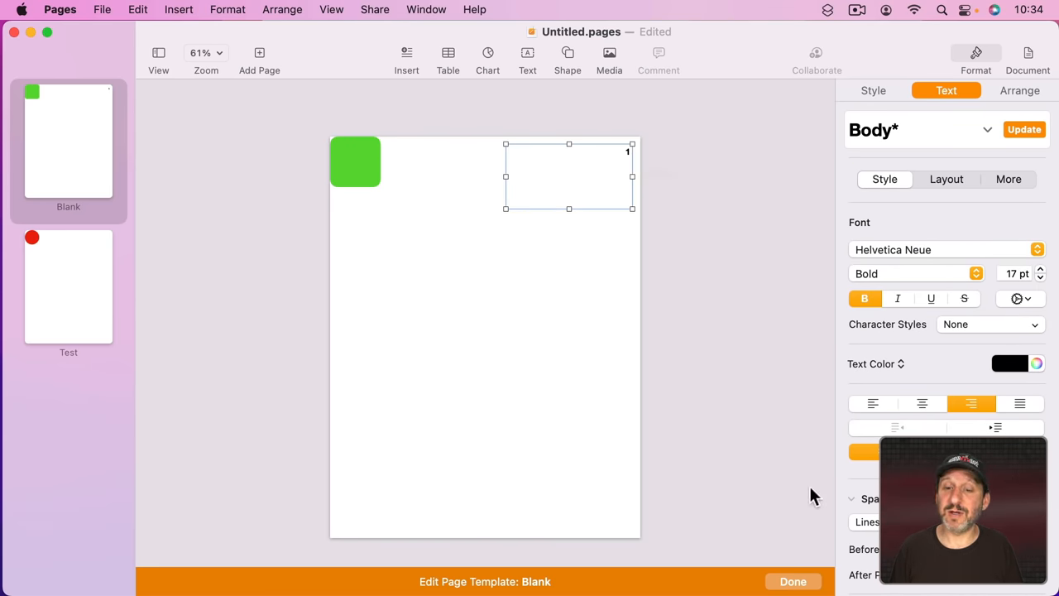
- Exit template editing and confirm pages 1 and 3 show numbers while page 2 doesn't
click(792, 581)
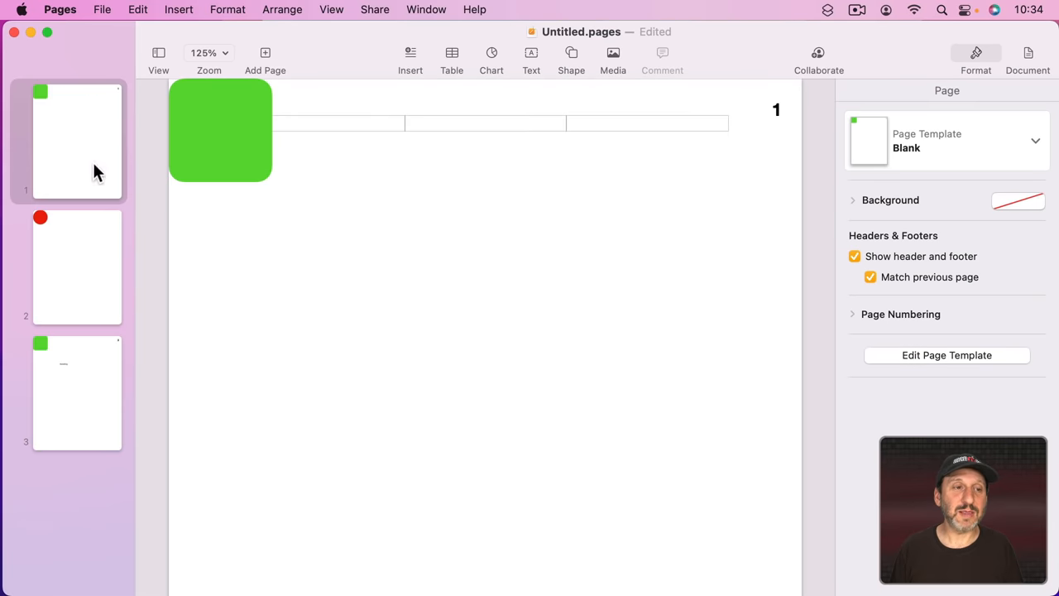
click(76, 141)
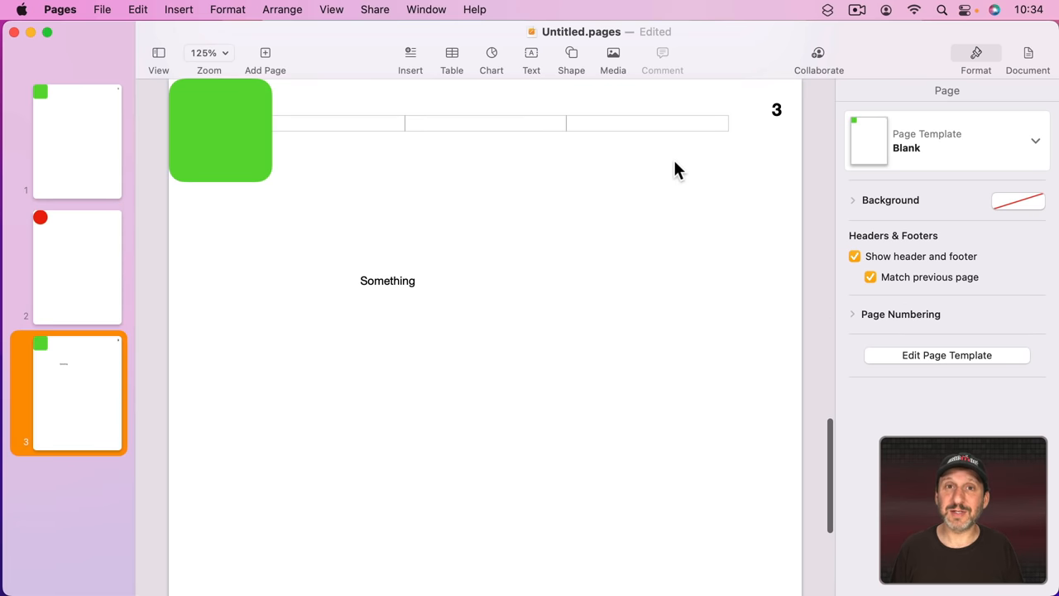
click(76, 267)
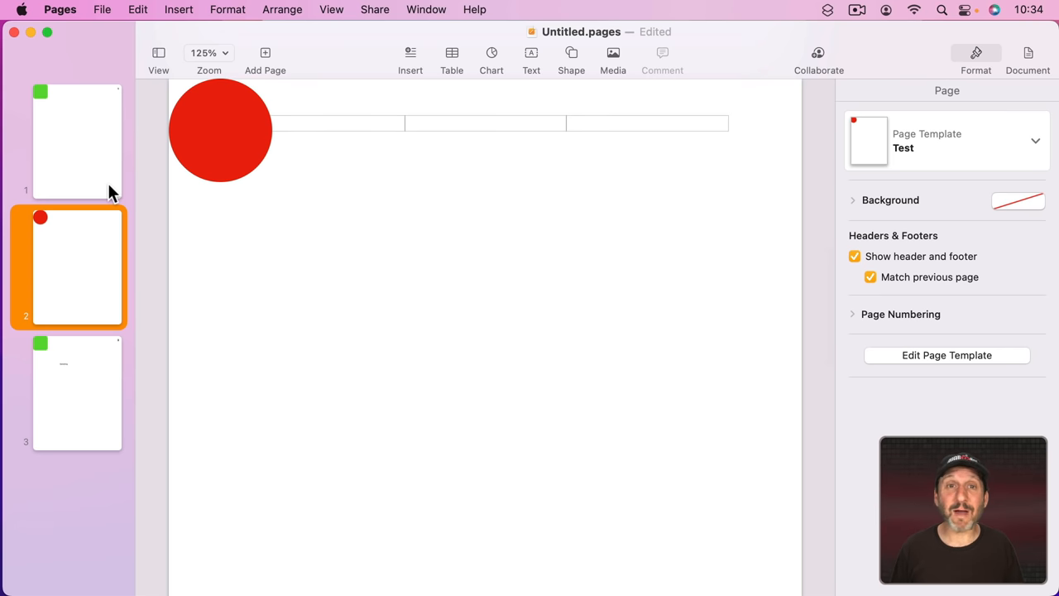